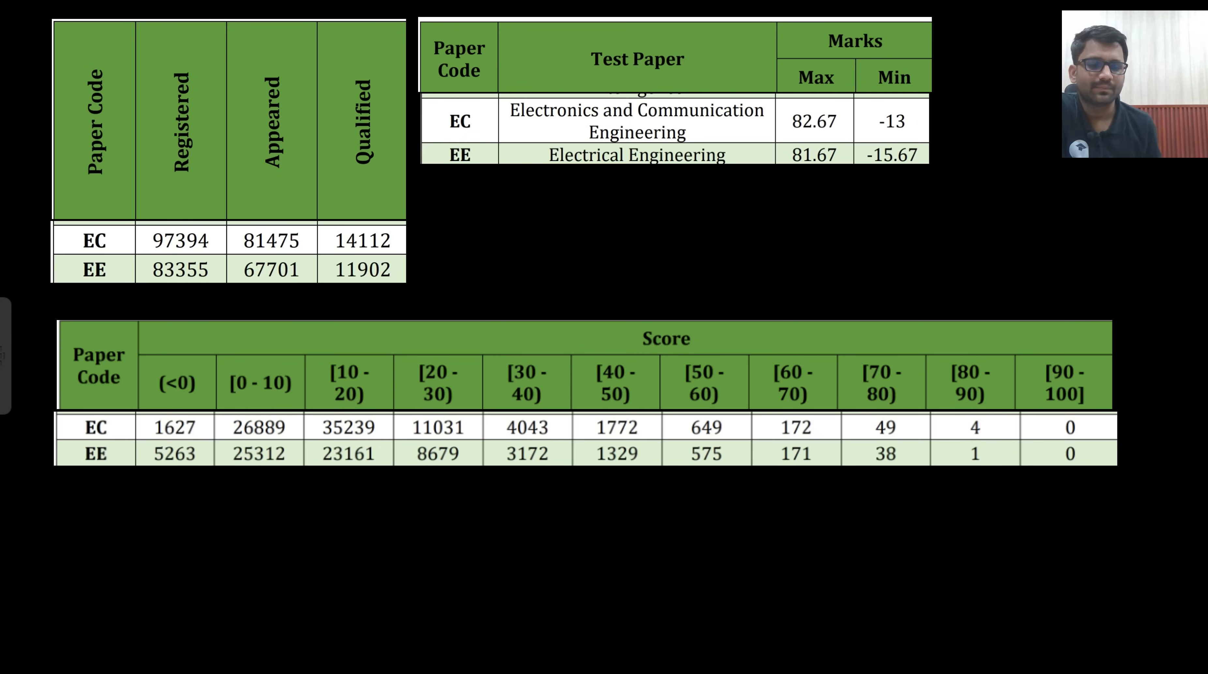
{"action": "mouse_move", "coordinate": [693, 510]}
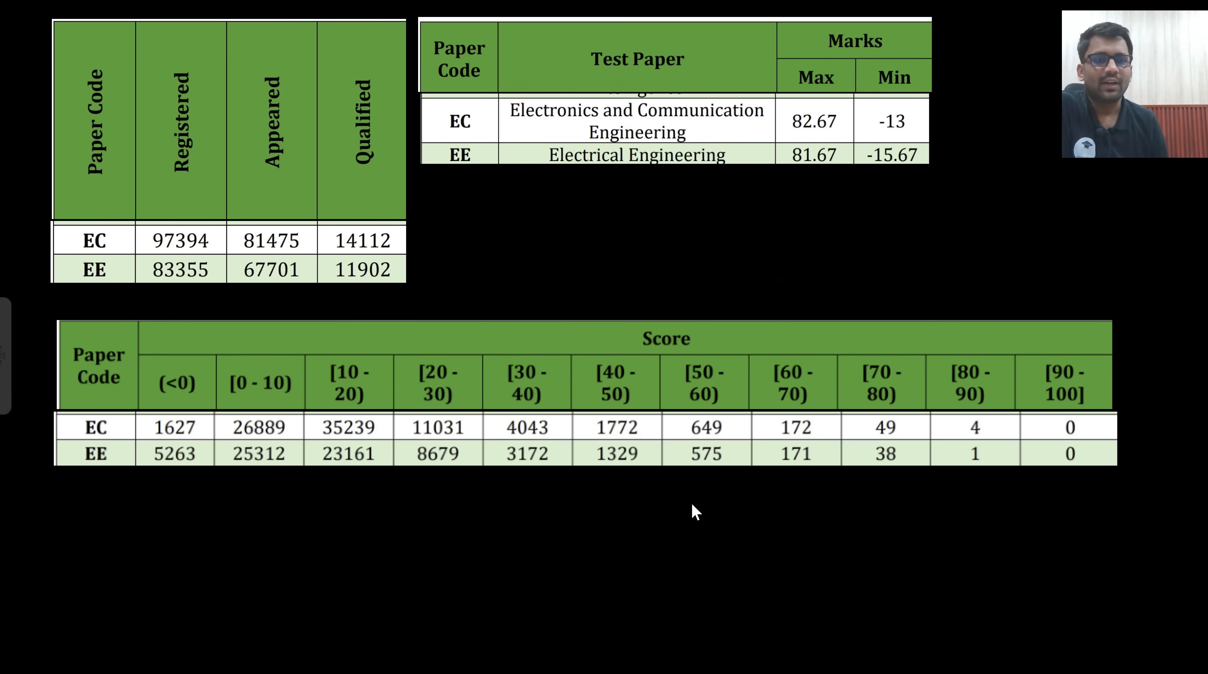
{"action": "mouse_move", "coordinate": [976, 665]}
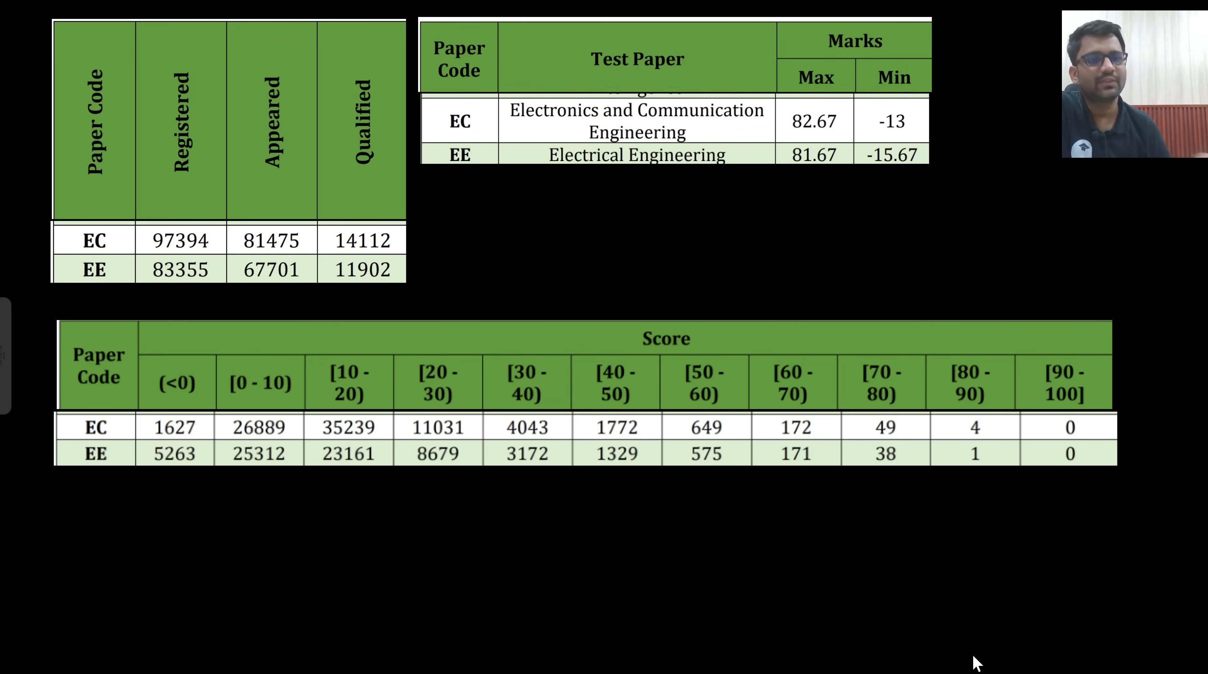
{"action": "mouse_move", "coordinate": [237, 321]}
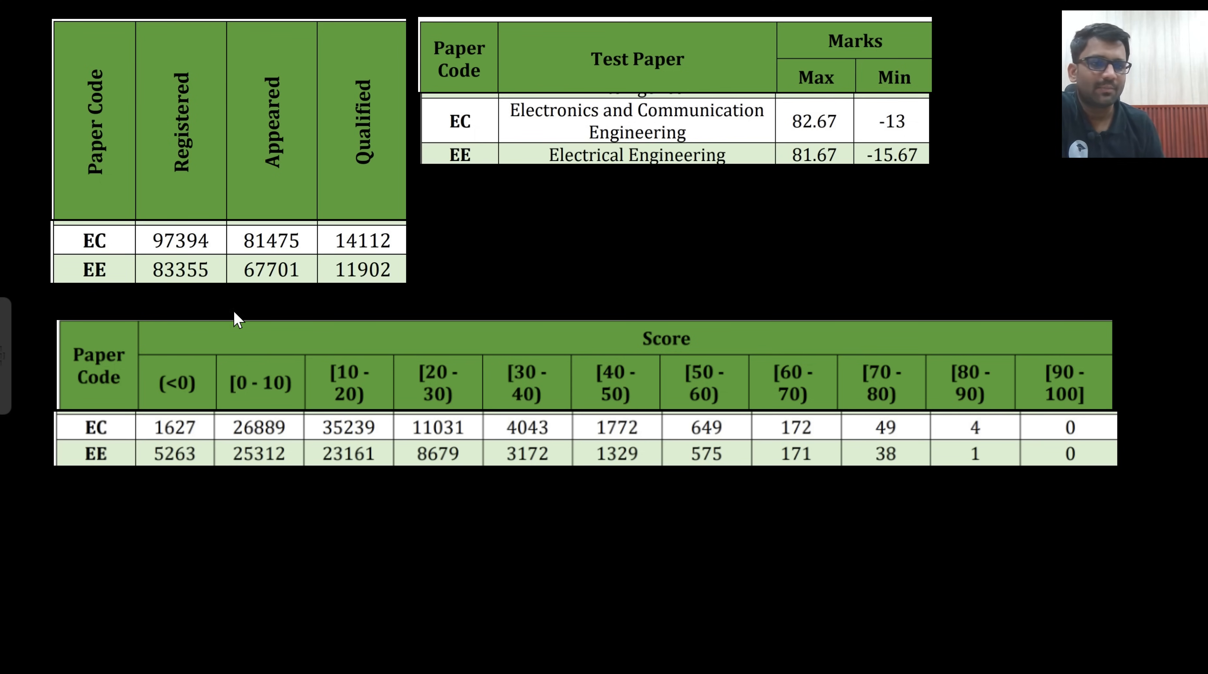
{"action": "mouse_move", "coordinate": [167, 258]}
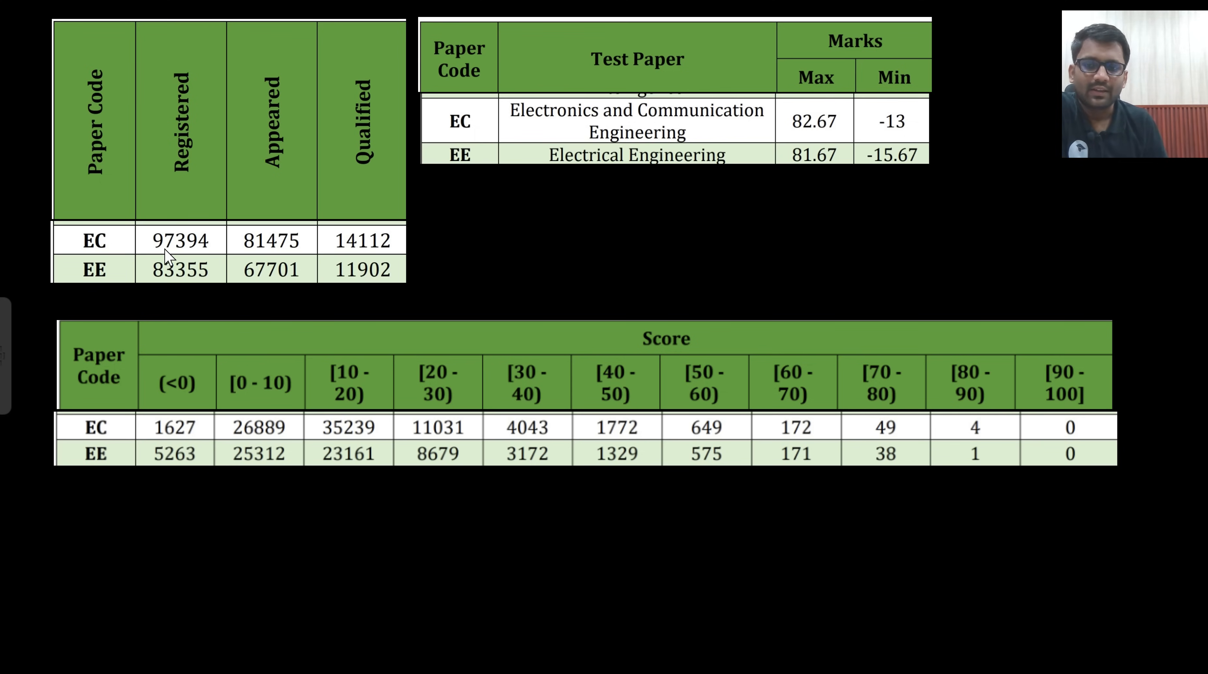
{"action": "mouse_move", "coordinate": [173, 299]}
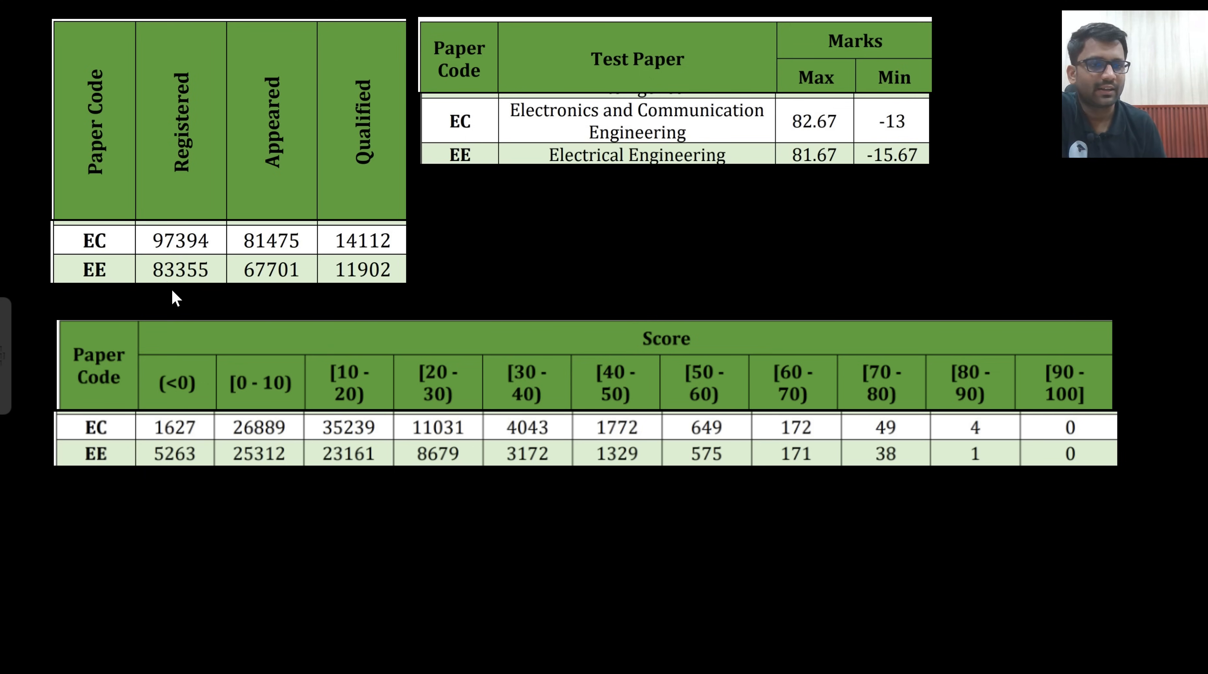
{"action": "mouse_move", "coordinate": [579, 568]}
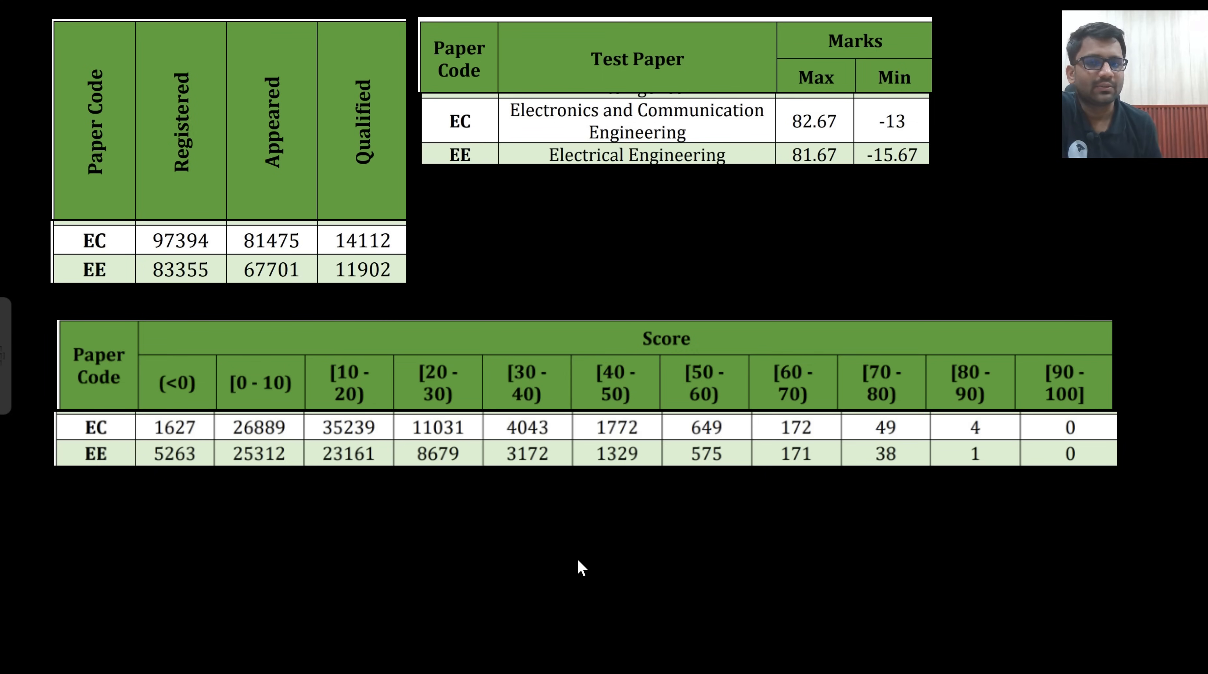
{"action": "mouse_move", "coordinate": [709, 611]}
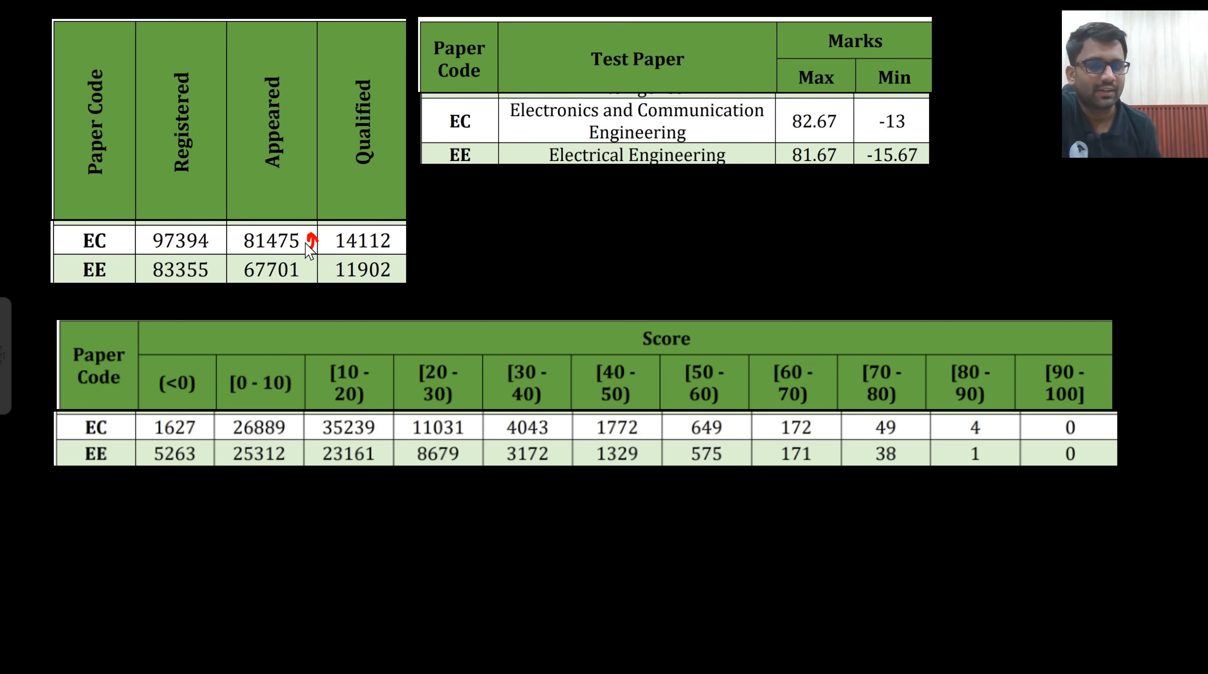
{"action": "mouse_move", "coordinate": [220, 246]}
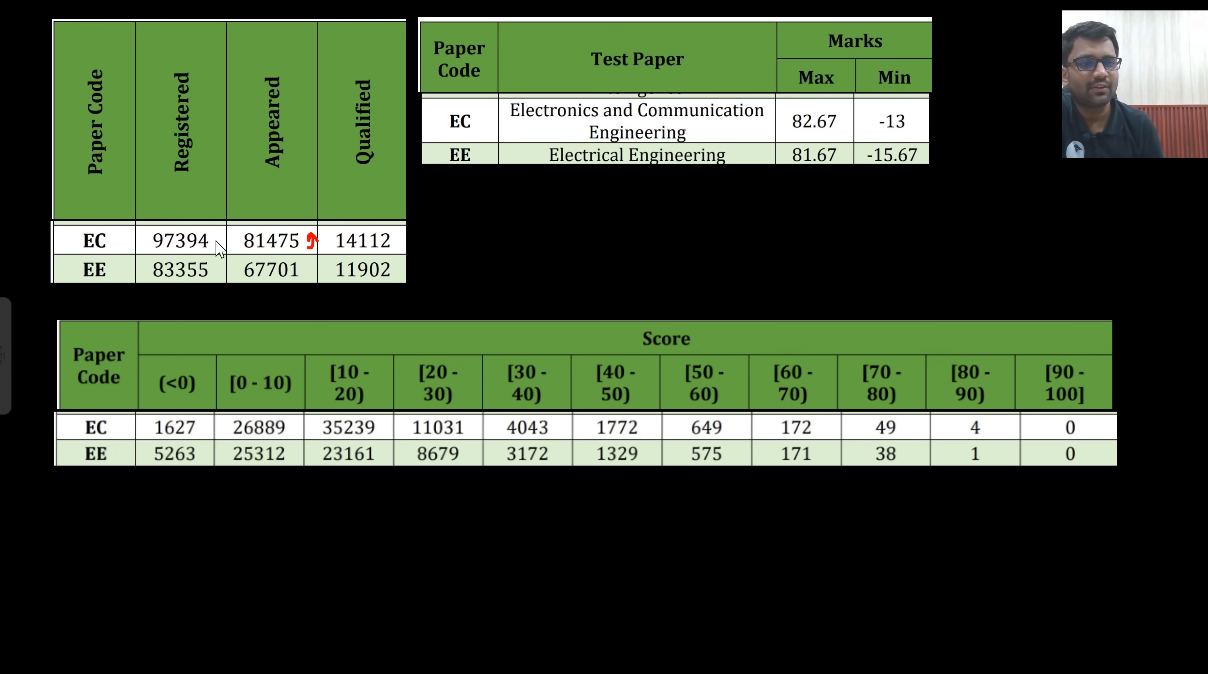
{"action": "mouse_move", "coordinate": [312, 250]}
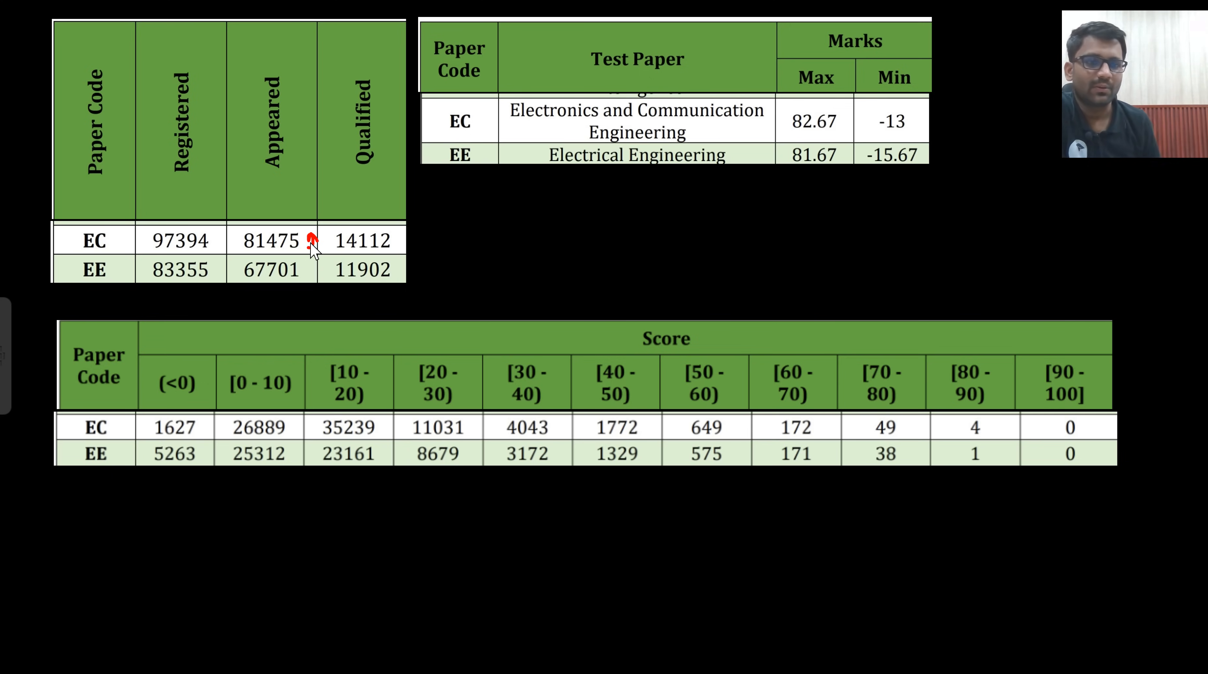
{"action": "mouse_move", "coordinate": [906, 124]}
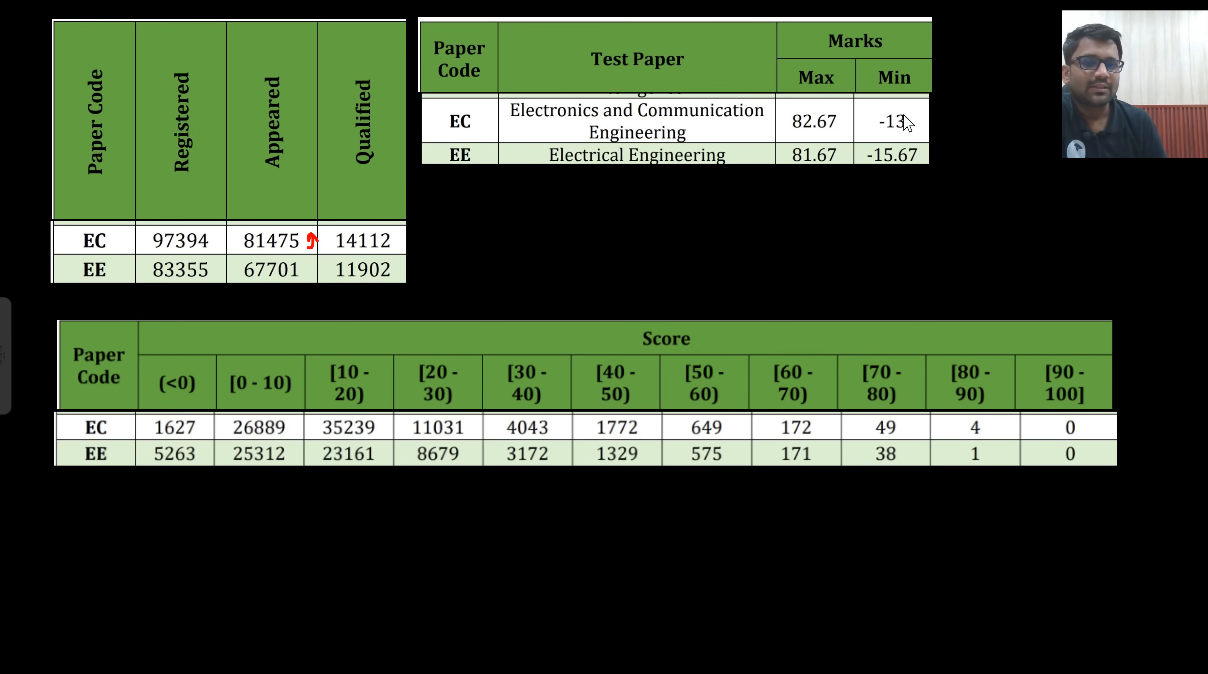
{"action": "mouse_move", "coordinate": [816, 108]}
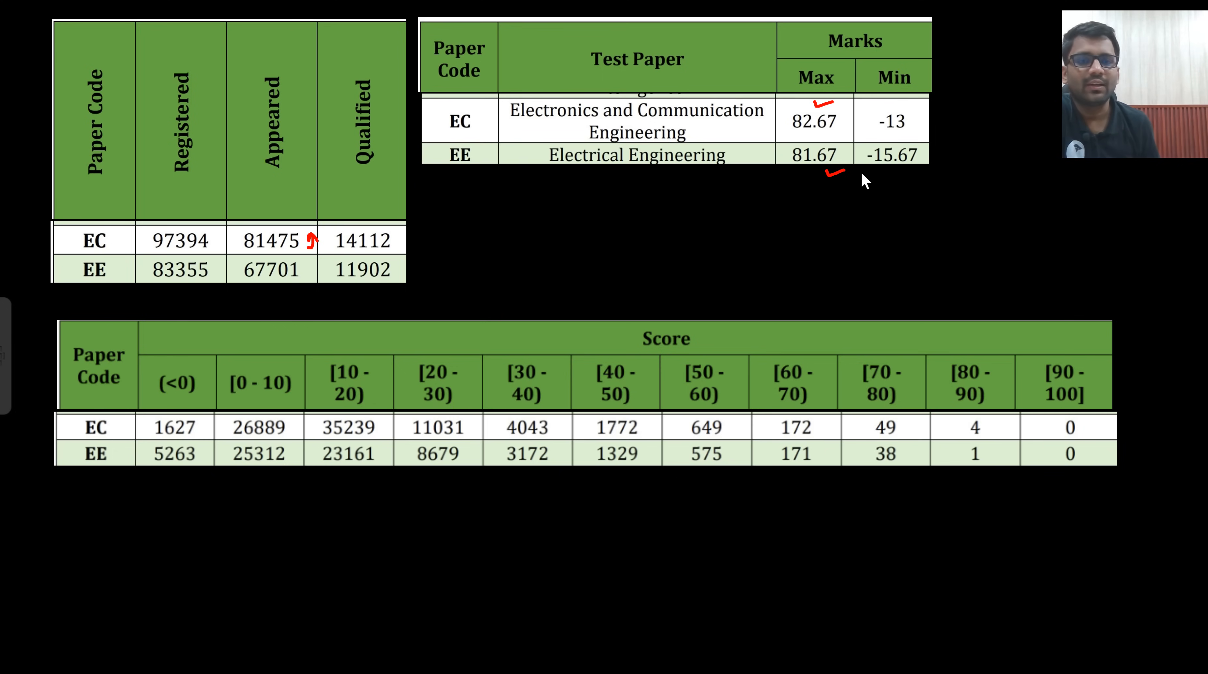
{"action": "mouse_move", "coordinate": [1017, 585]}
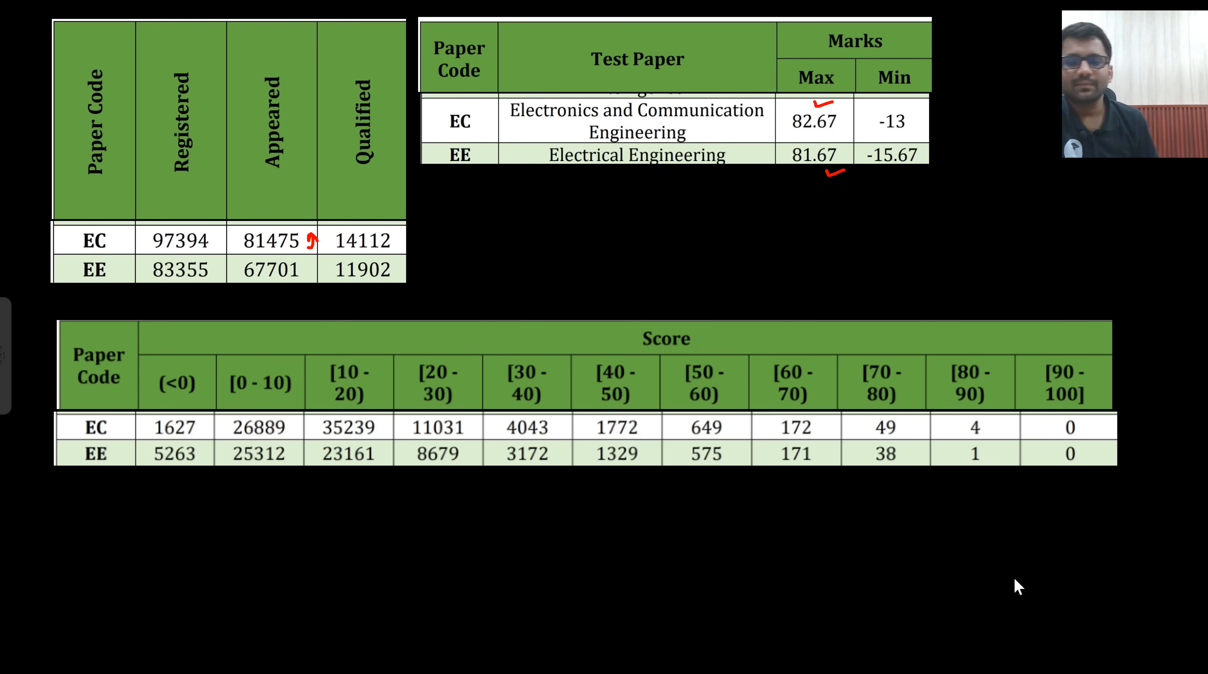
{"action": "mouse_move", "coordinate": [916, 640]}
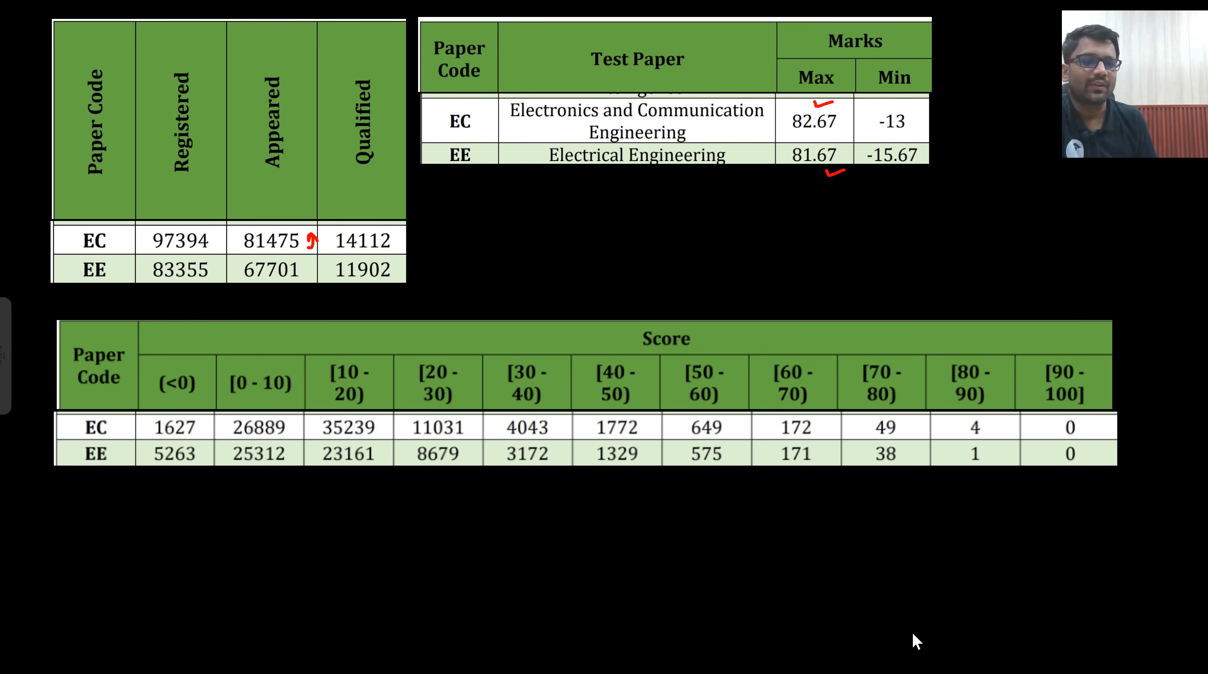
{"action": "mouse_move", "coordinate": [303, 202]}
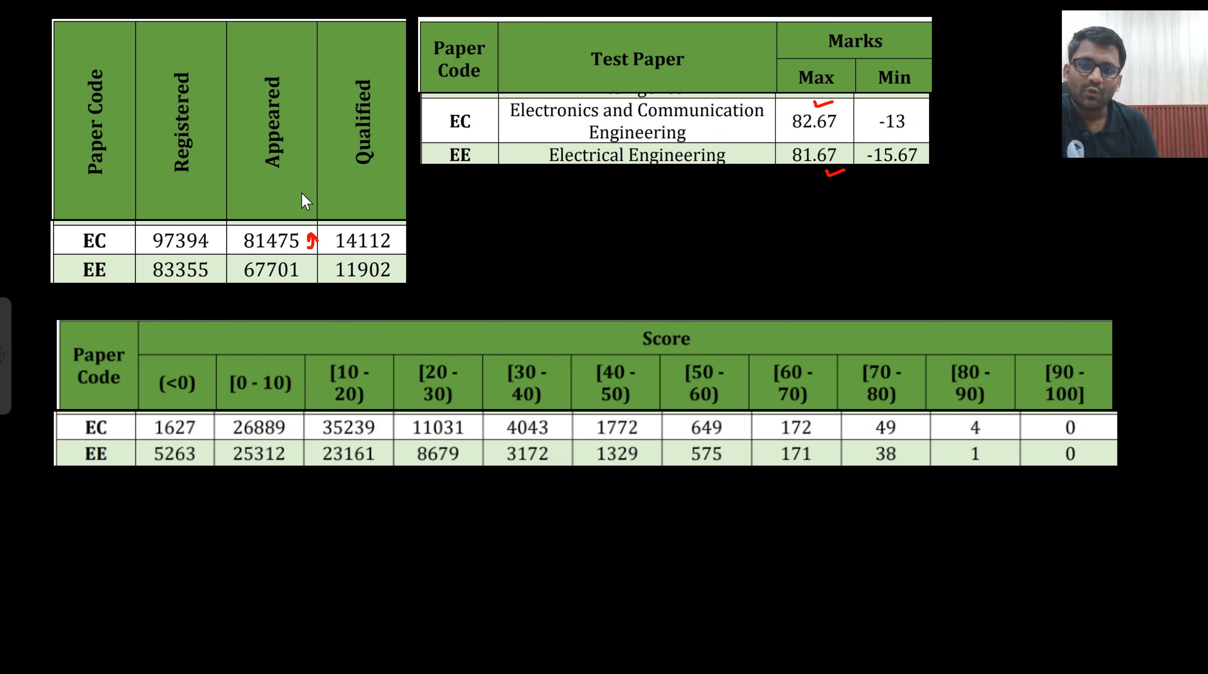
{"action": "mouse_move", "coordinate": [884, 378]}
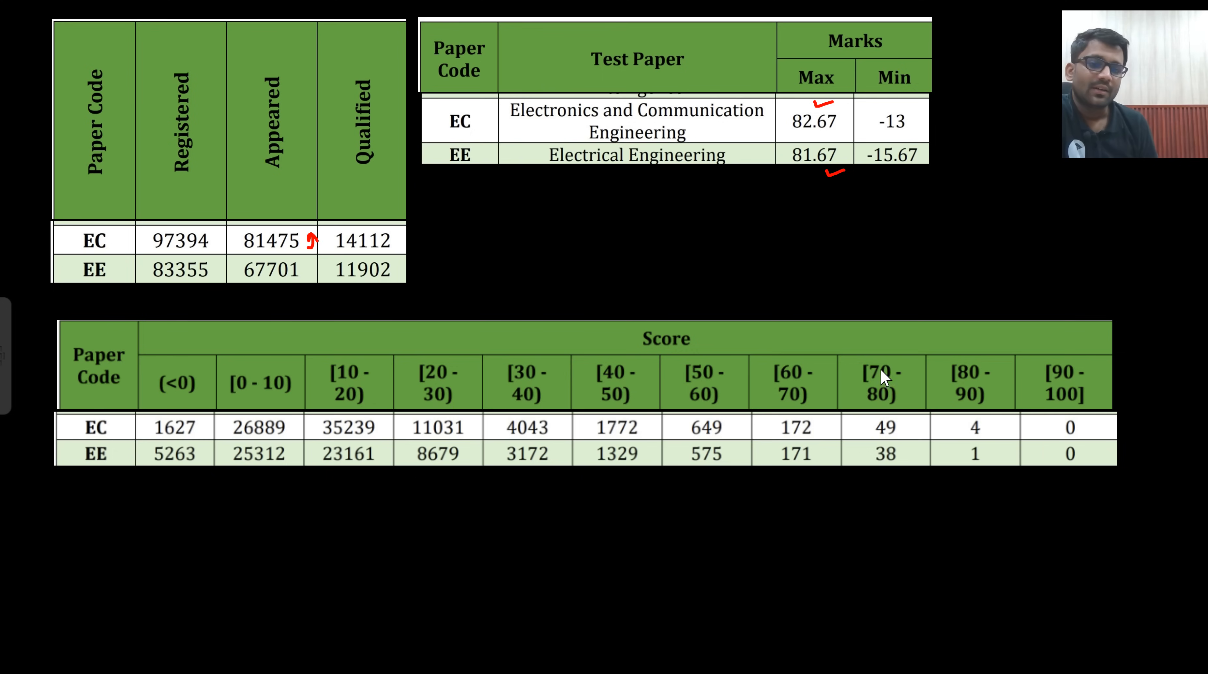
{"action": "mouse_move", "coordinate": [970, 382]}
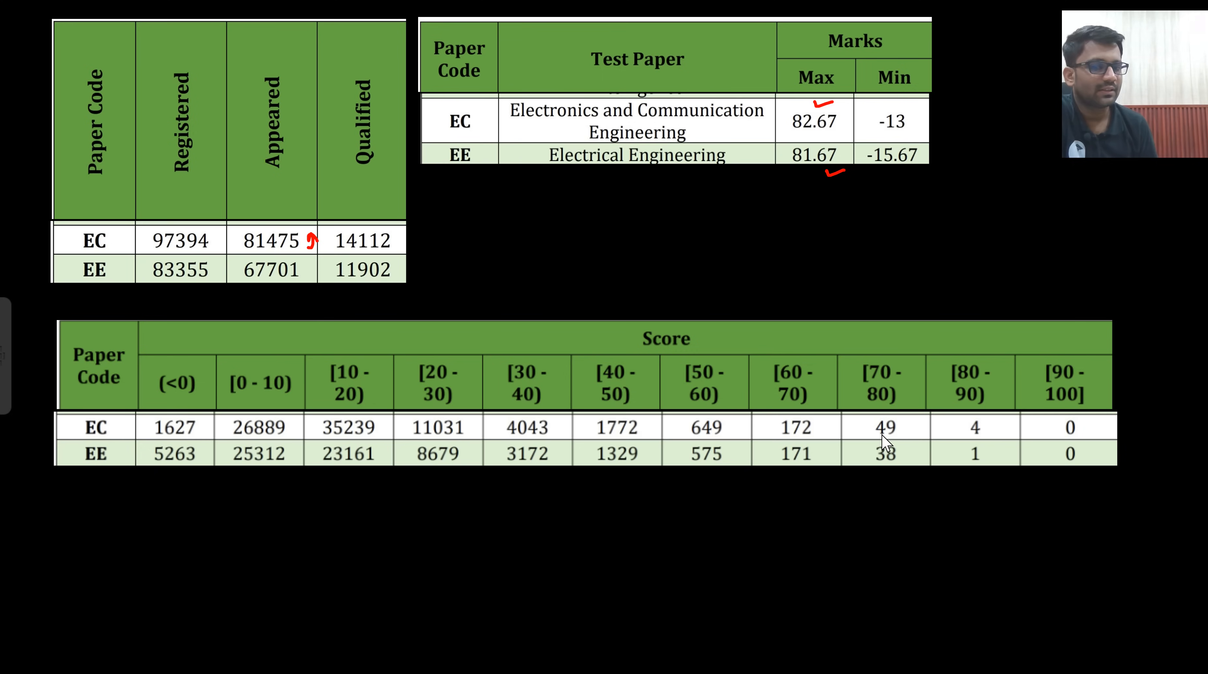
{"action": "mouse_move", "coordinate": [988, 438]}
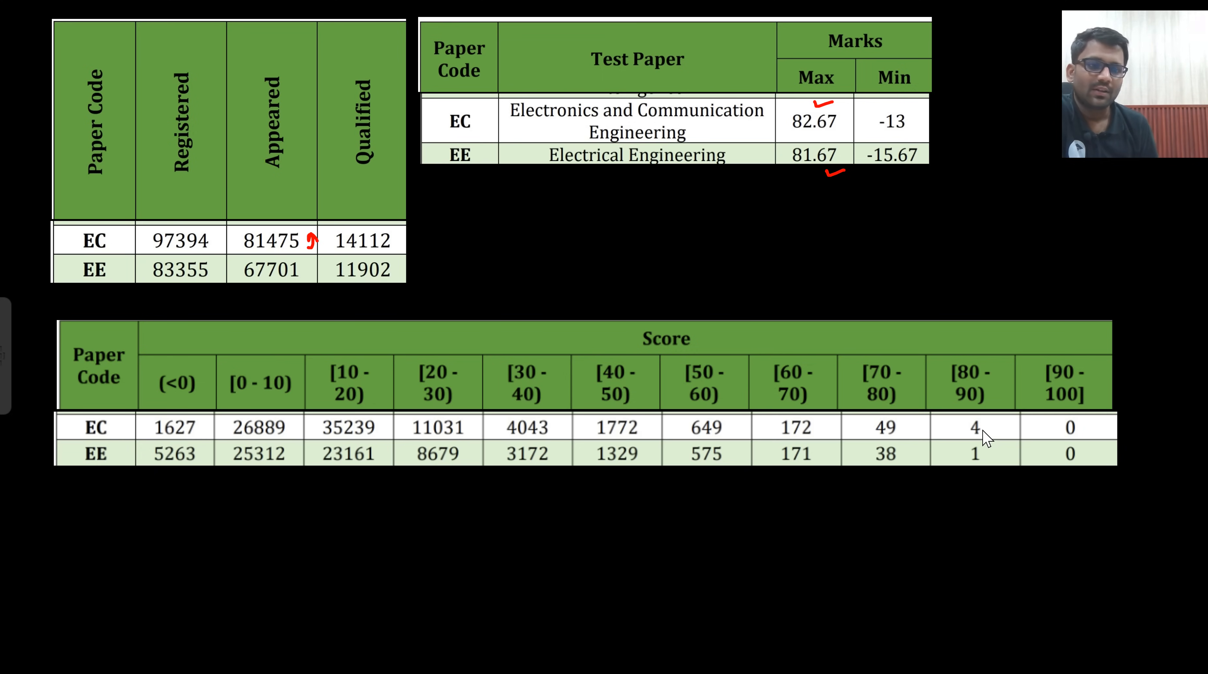
{"action": "mouse_move", "coordinate": [1011, 462]}
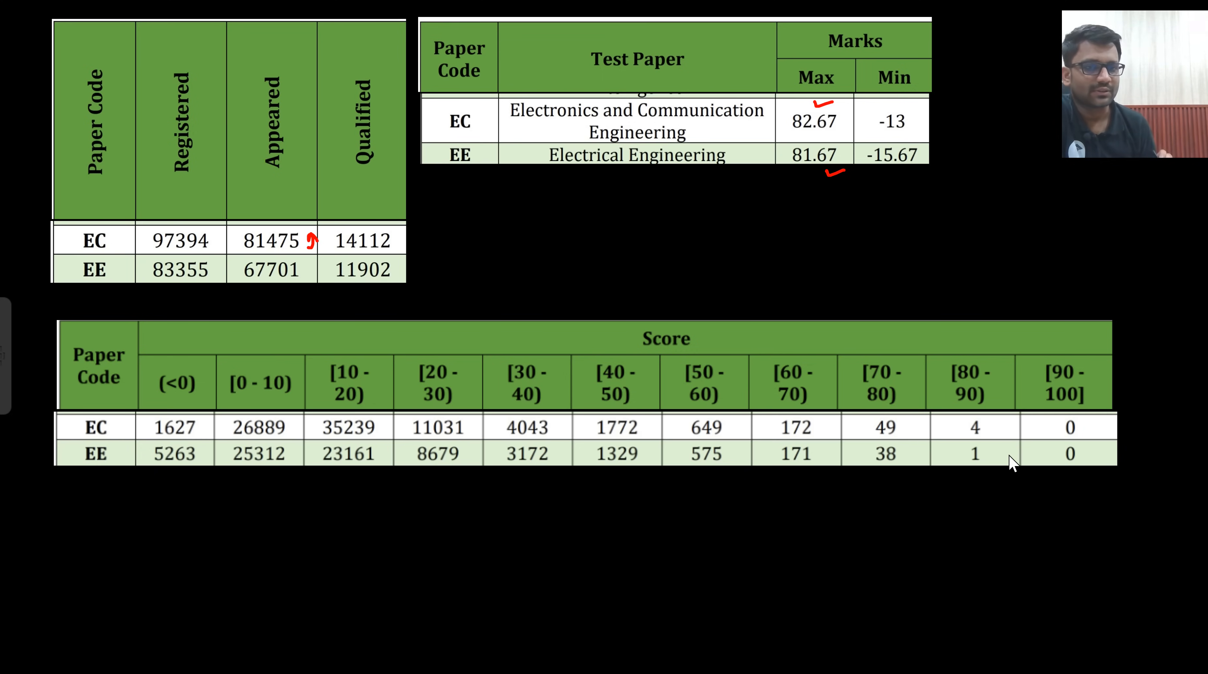
{"action": "mouse_move", "coordinate": [788, 440]}
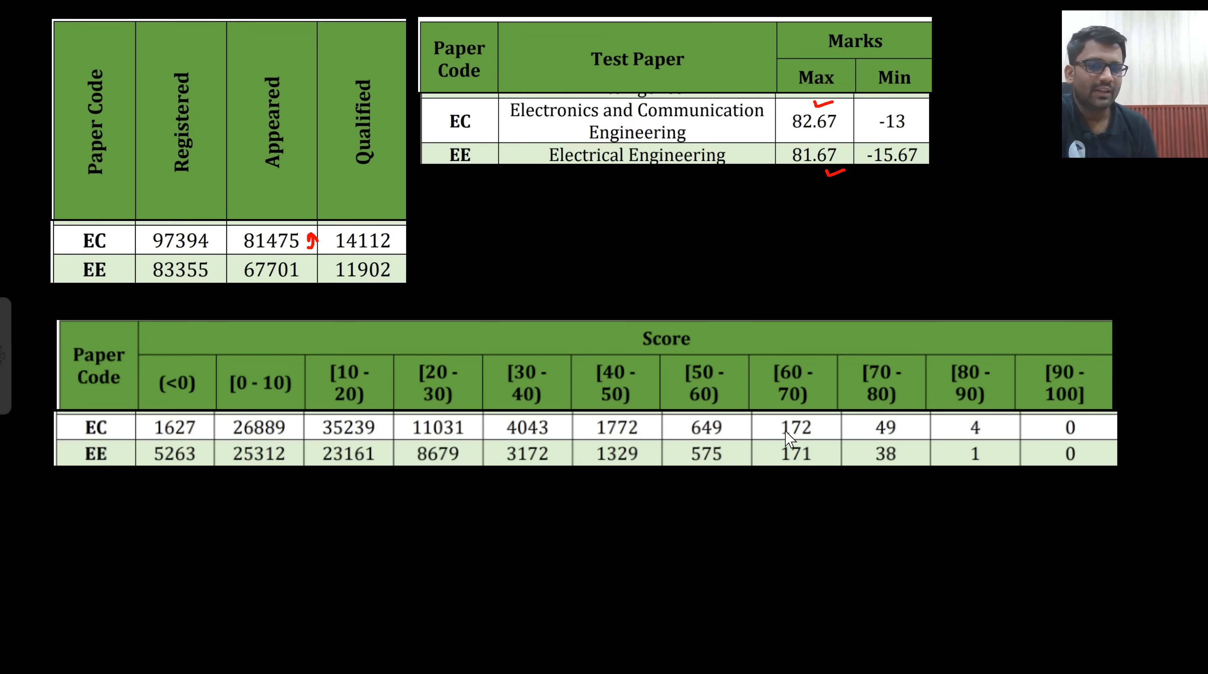
{"action": "mouse_move", "coordinate": [697, 405]}
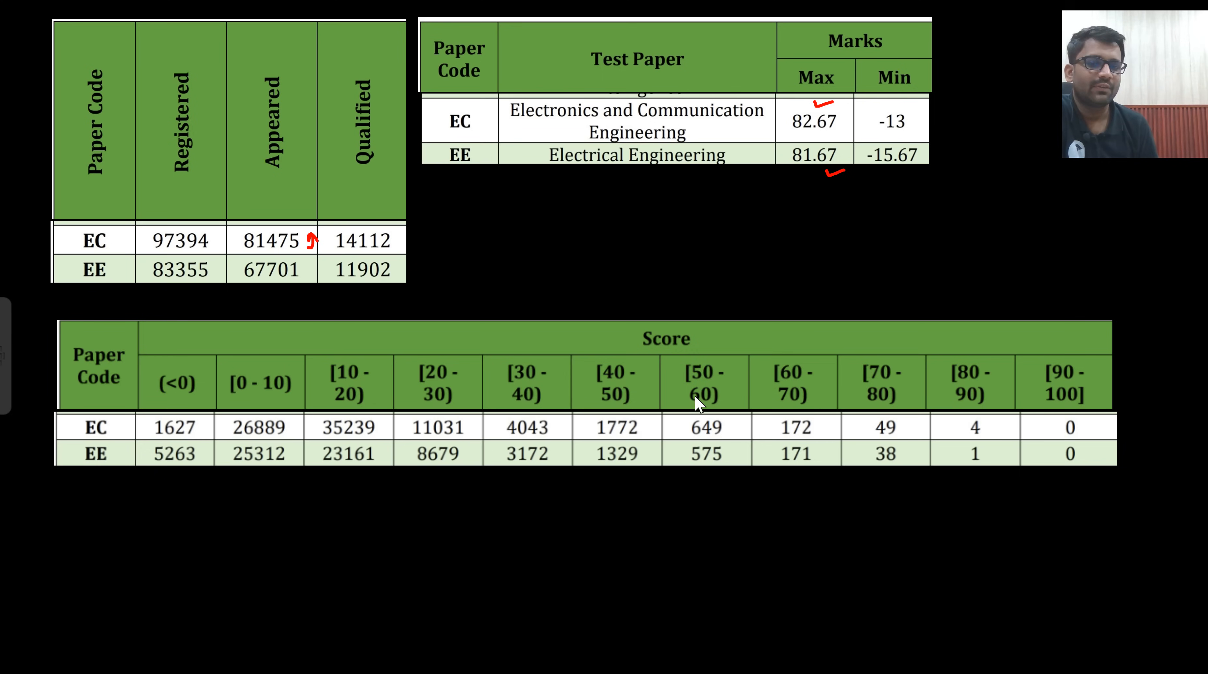
{"action": "mouse_move", "coordinate": [744, 619]}
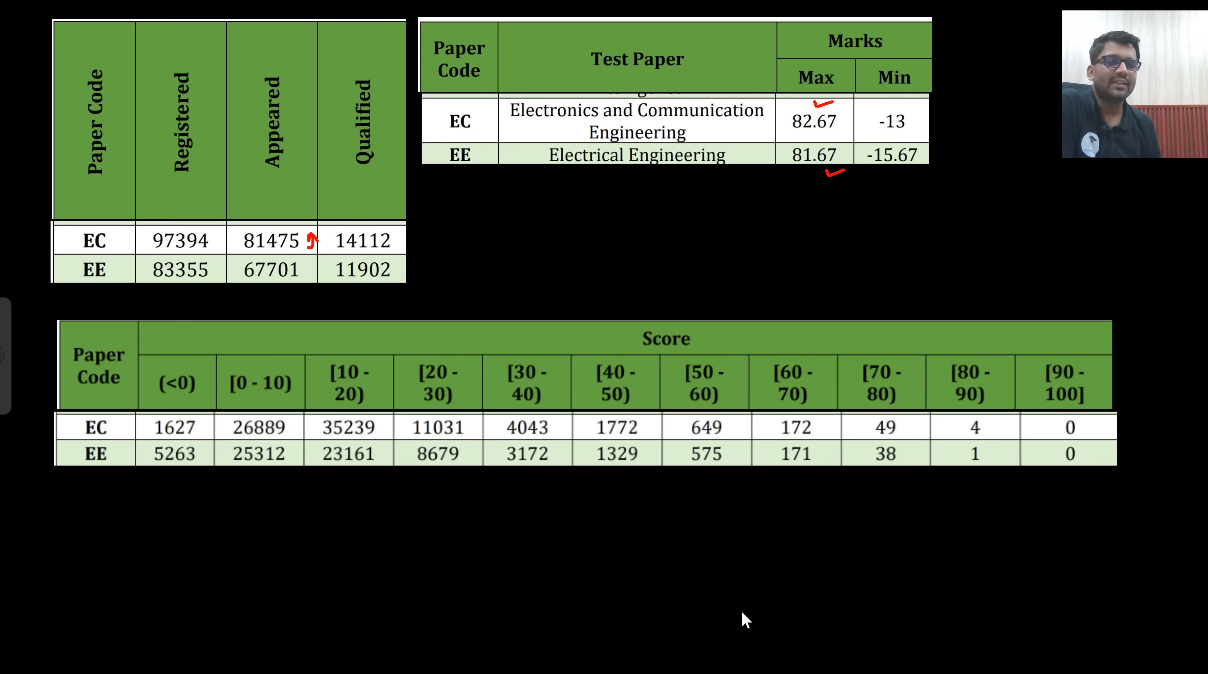
{"action": "mouse_move", "coordinate": [650, 411]}
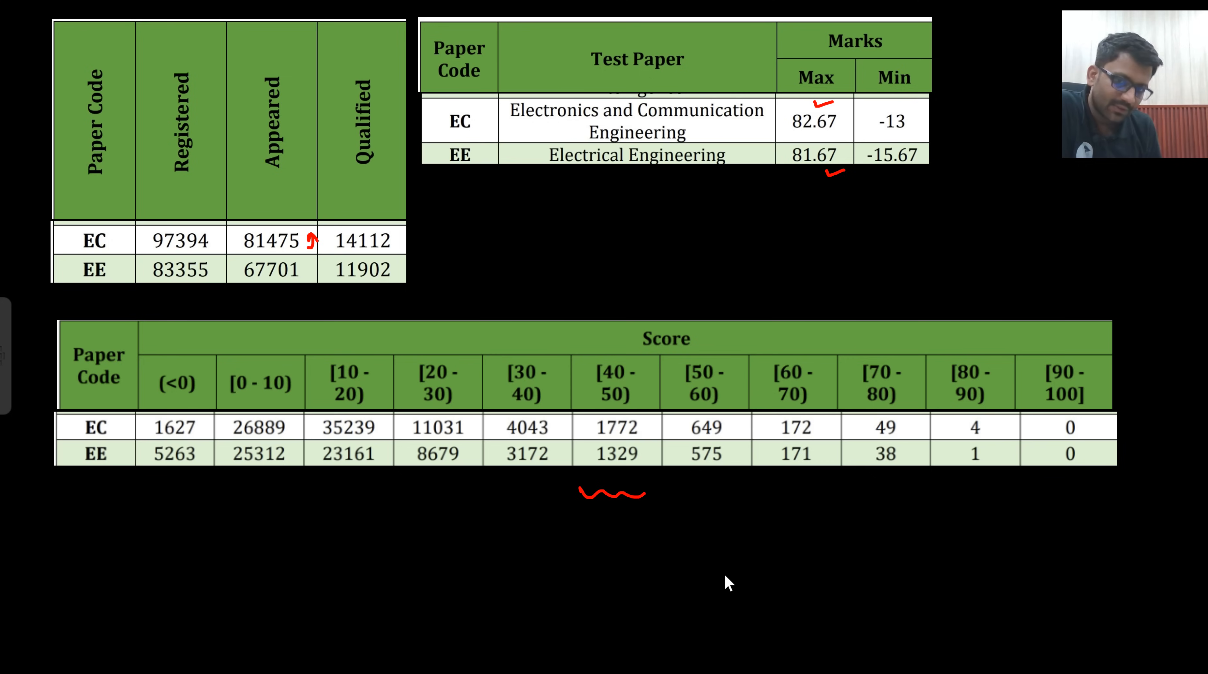
{"action": "mouse_move", "coordinate": [635, 493]}
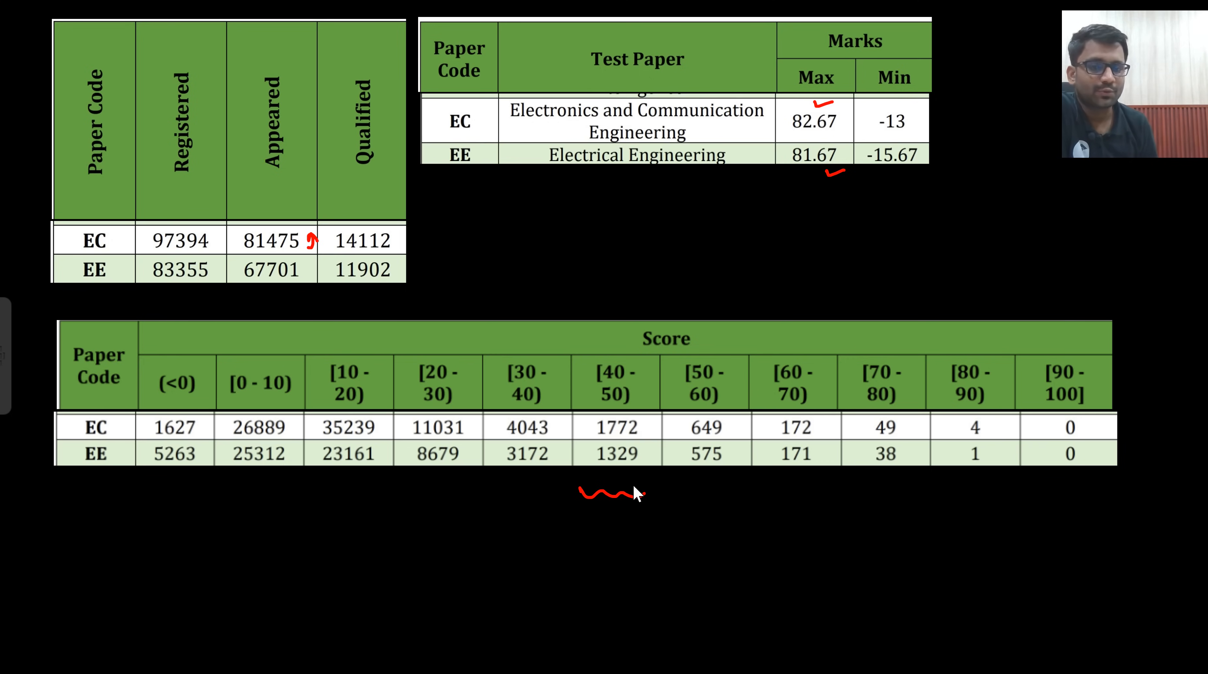
{"action": "mouse_move", "coordinate": [608, 428]}
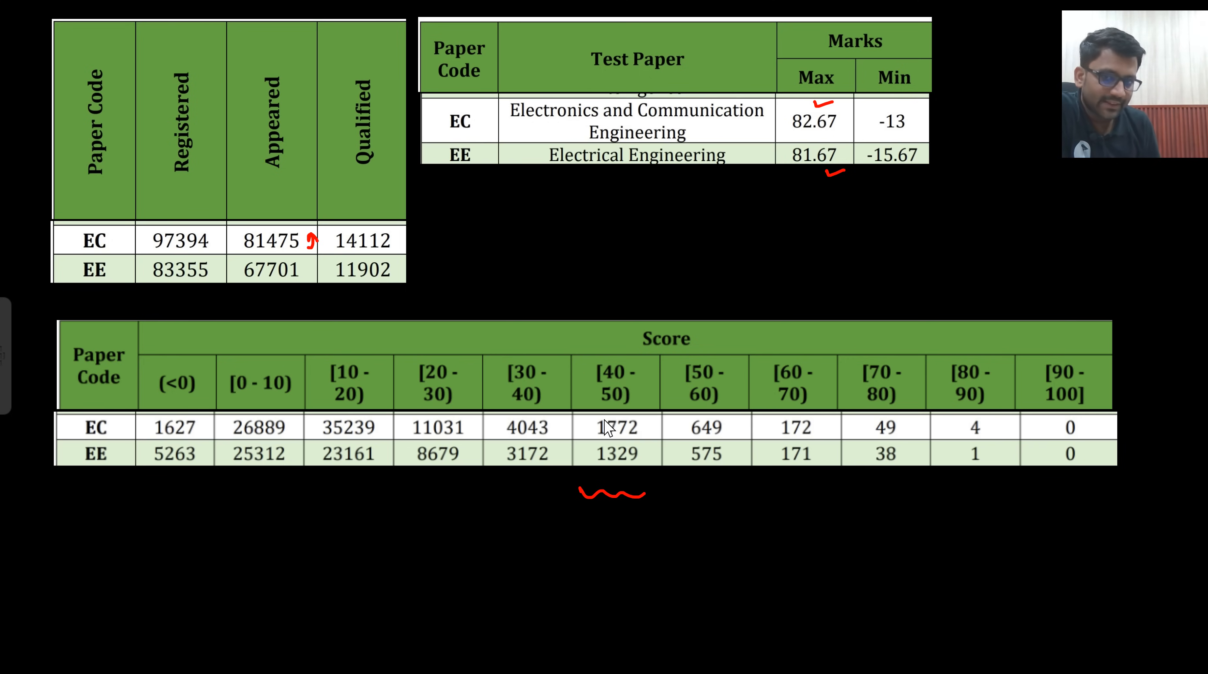
{"action": "mouse_move", "coordinate": [608, 376]}
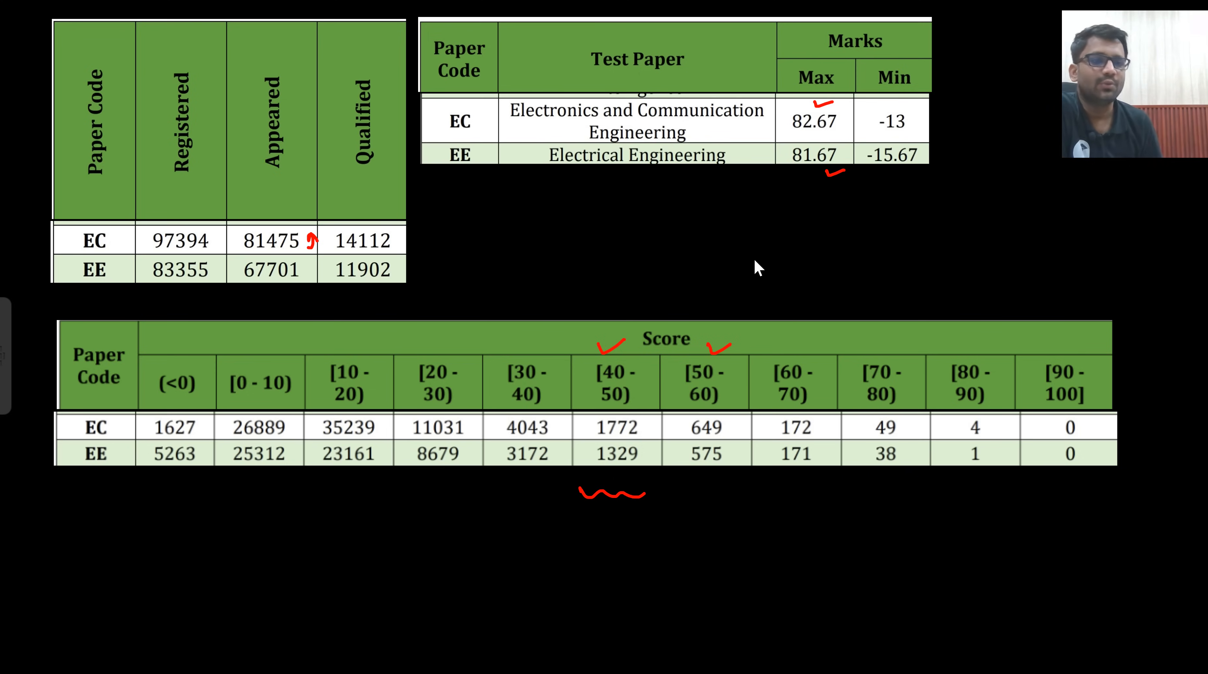
{"action": "mouse_move", "coordinate": [626, 292]}
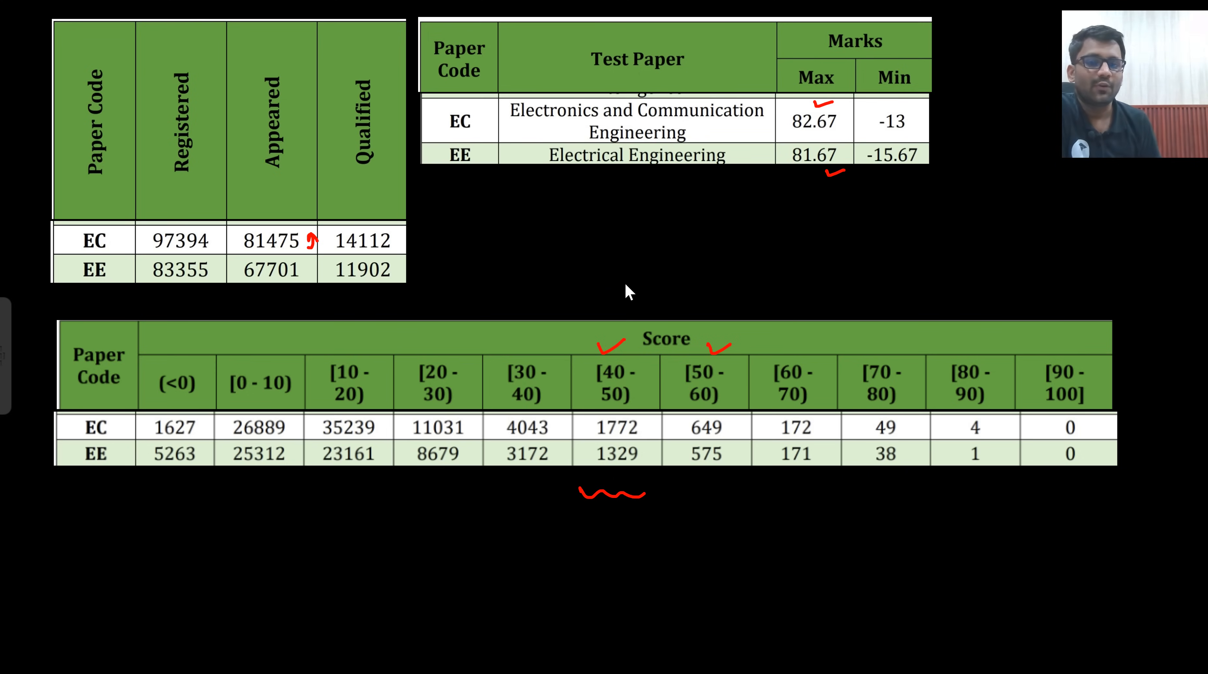
{"action": "mouse_move", "coordinate": [605, 390]}
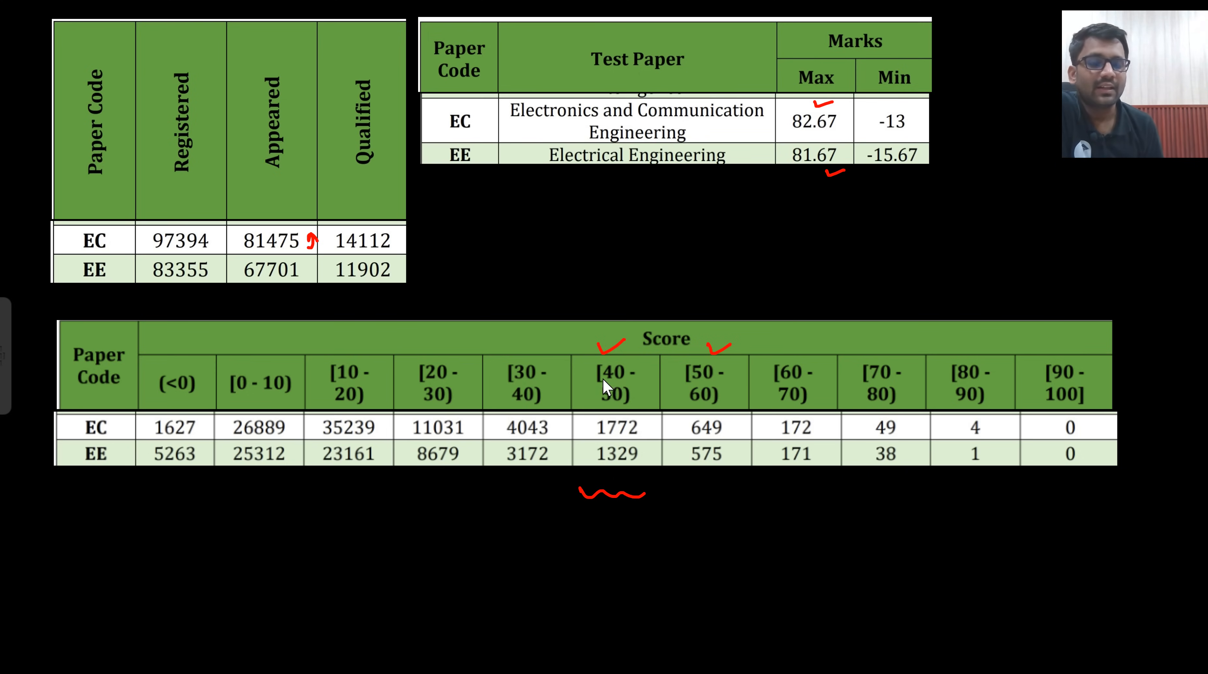
{"action": "mouse_move", "coordinate": [617, 395]}
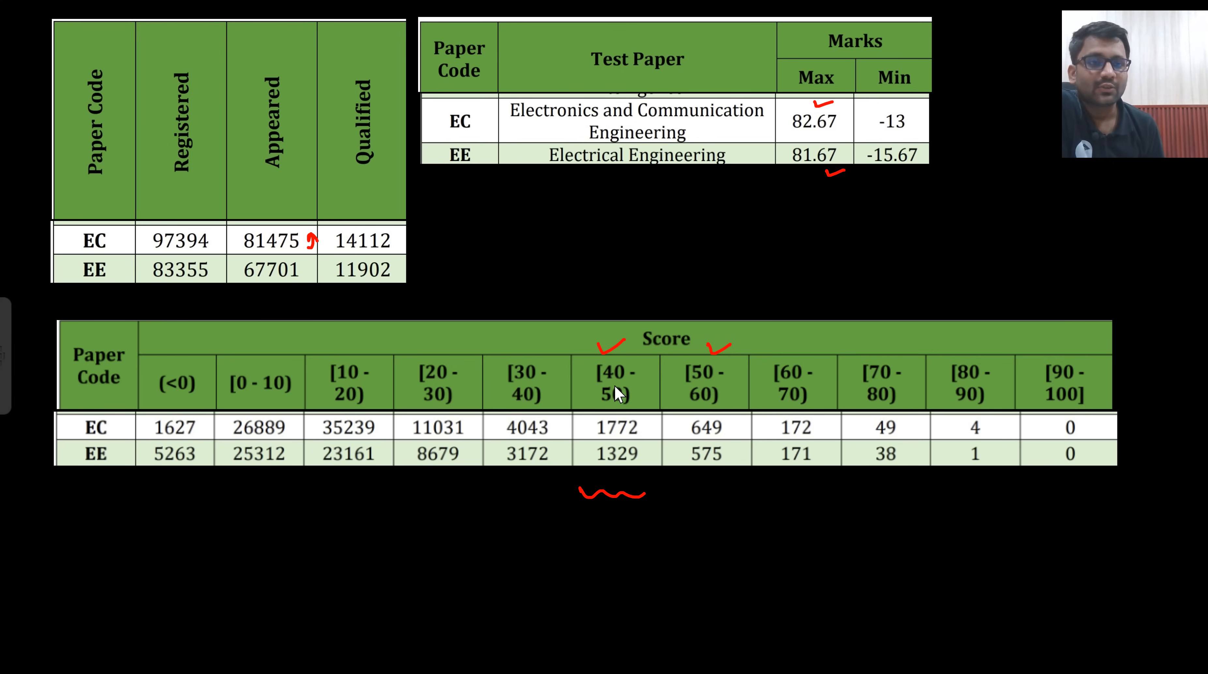
{"action": "mouse_move", "coordinate": [707, 392]}
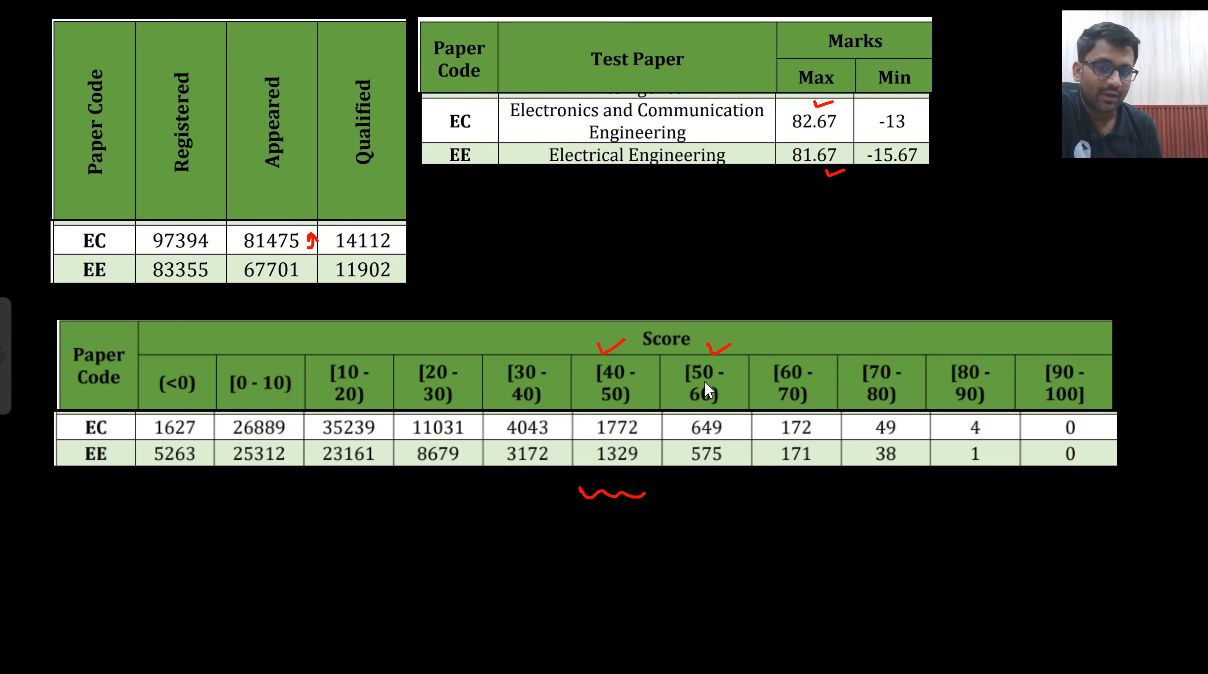
{"action": "mouse_move", "coordinate": [723, 399]}
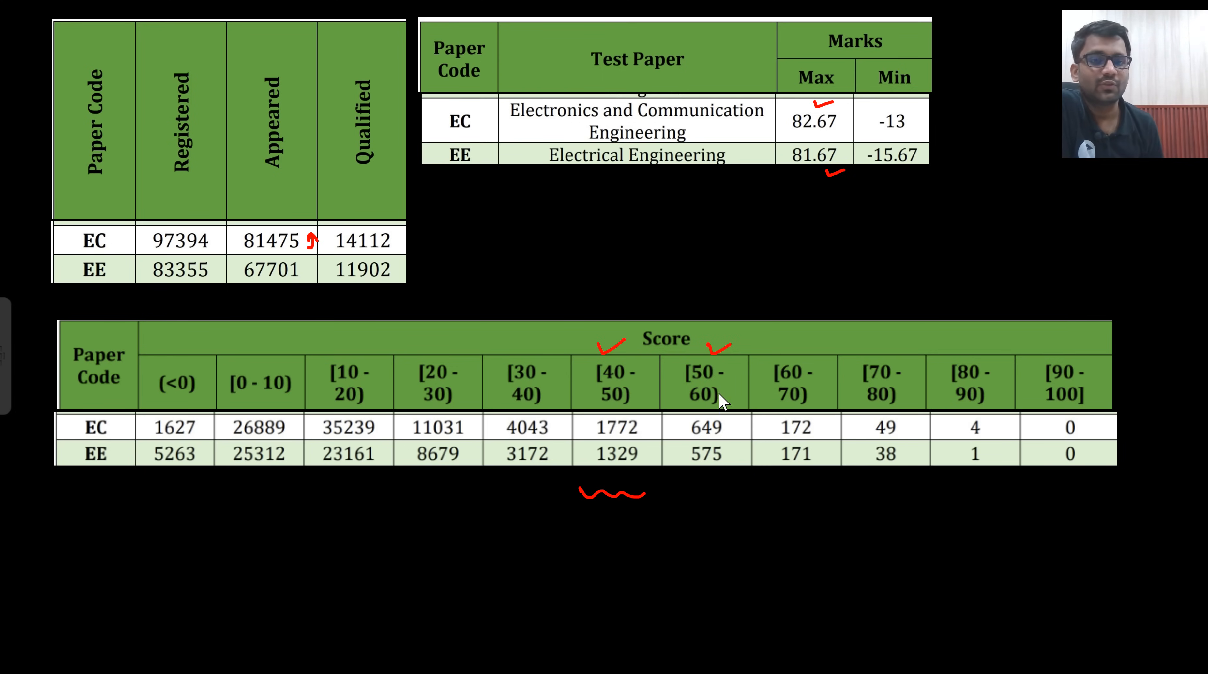
{"action": "mouse_move", "coordinate": [664, 385]}
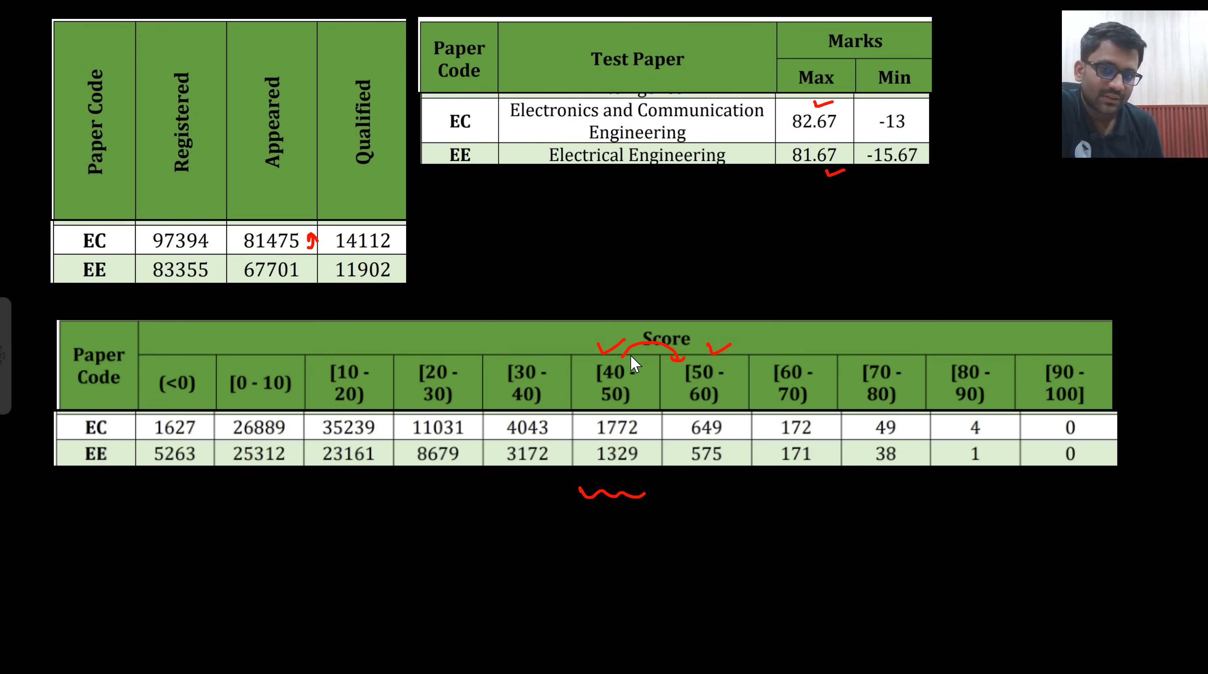
{"action": "mouse_move", "coordinate": [632, 386]}
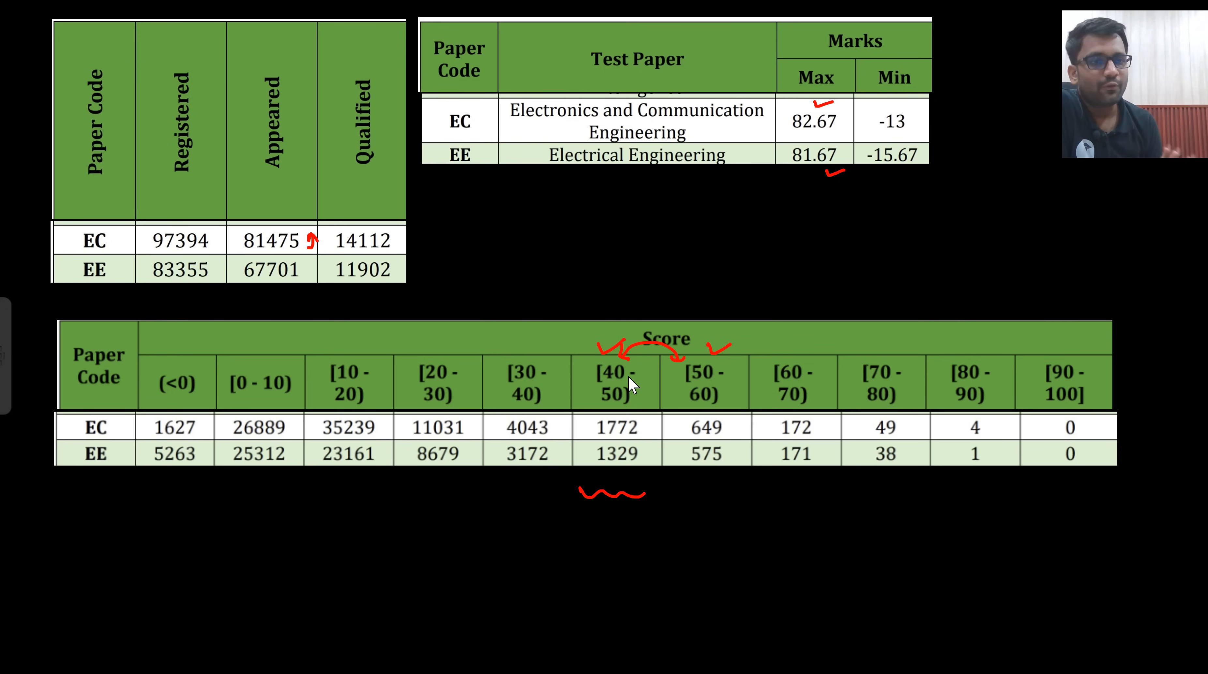
{"action": "mouse_move", "coordinate": [733, 385]}
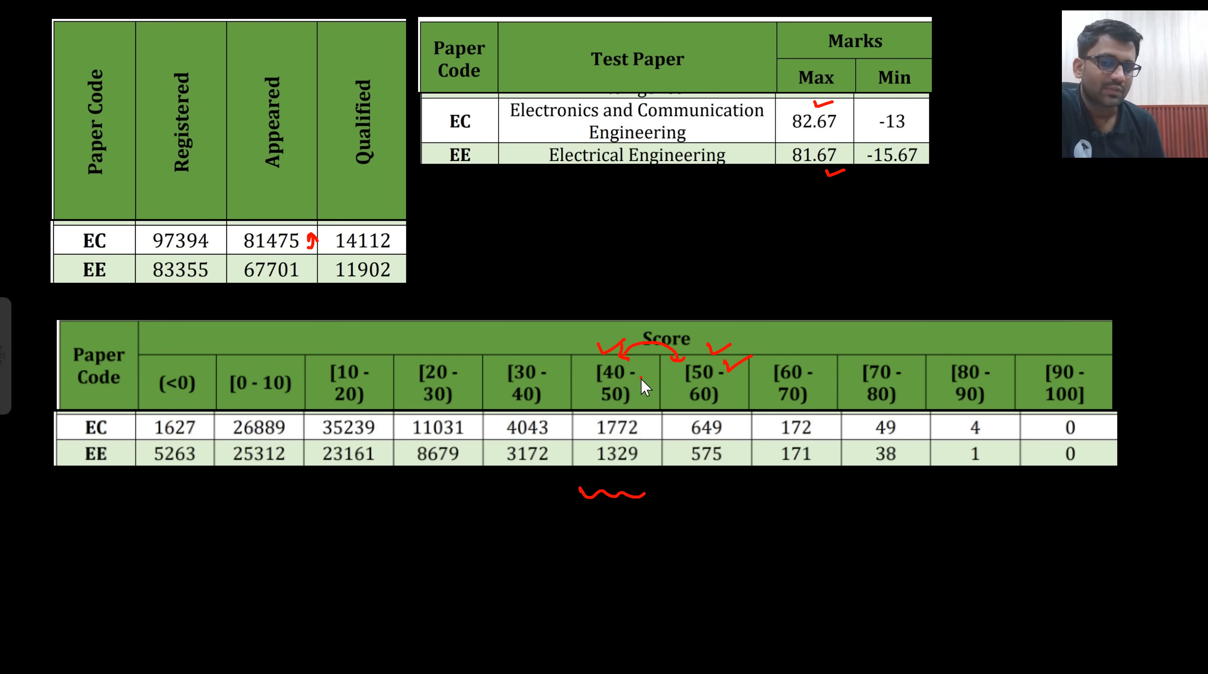
{"action": "mouse_move", "coordinate": [890, 605]}
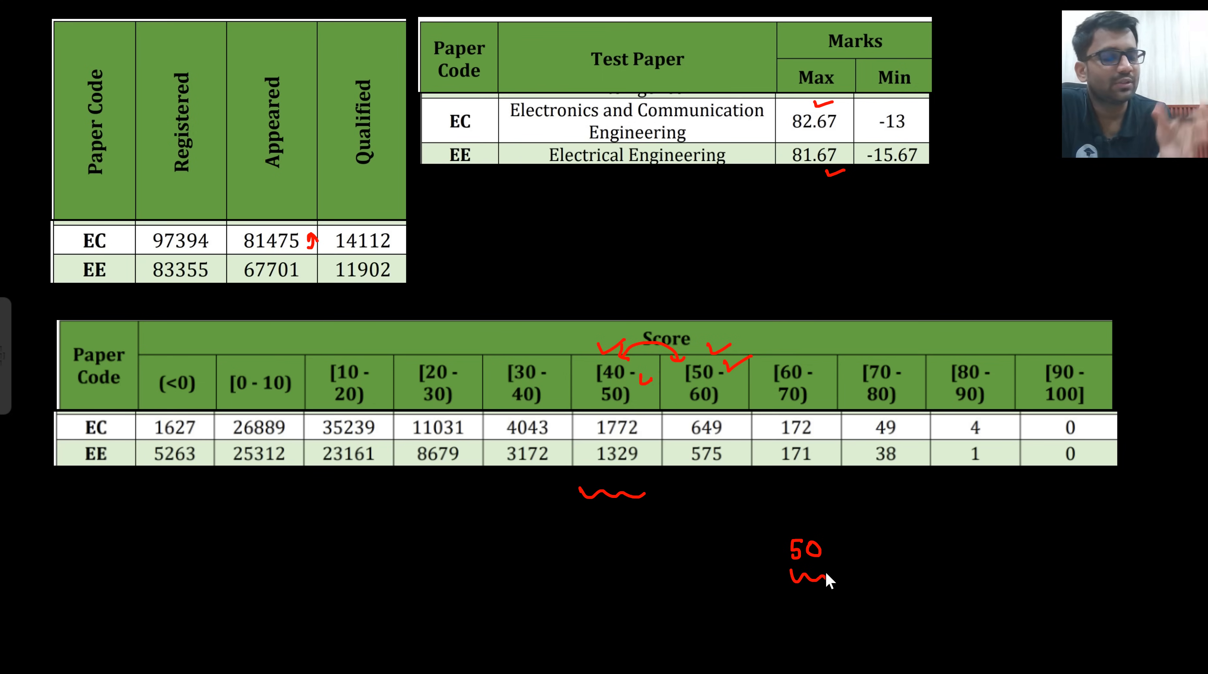
{"action": "mouse_move", "coordinate": [959, 255]}
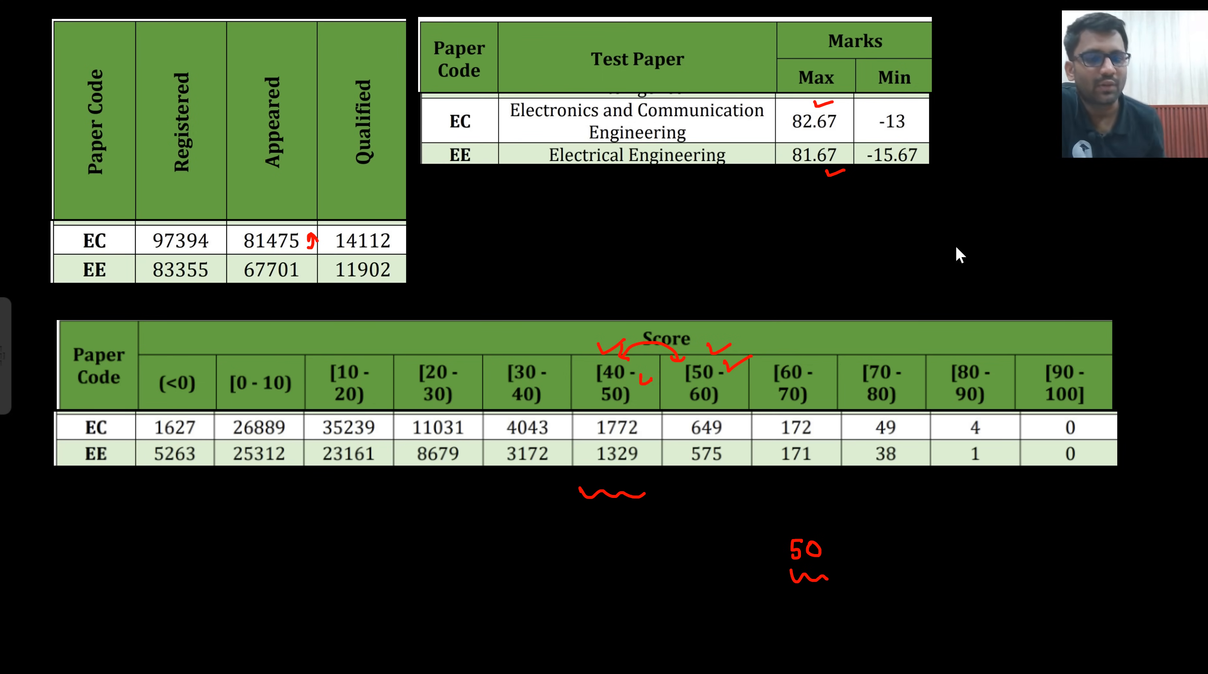
{"action": "mouse_move", "coordinate": [821, 353]}
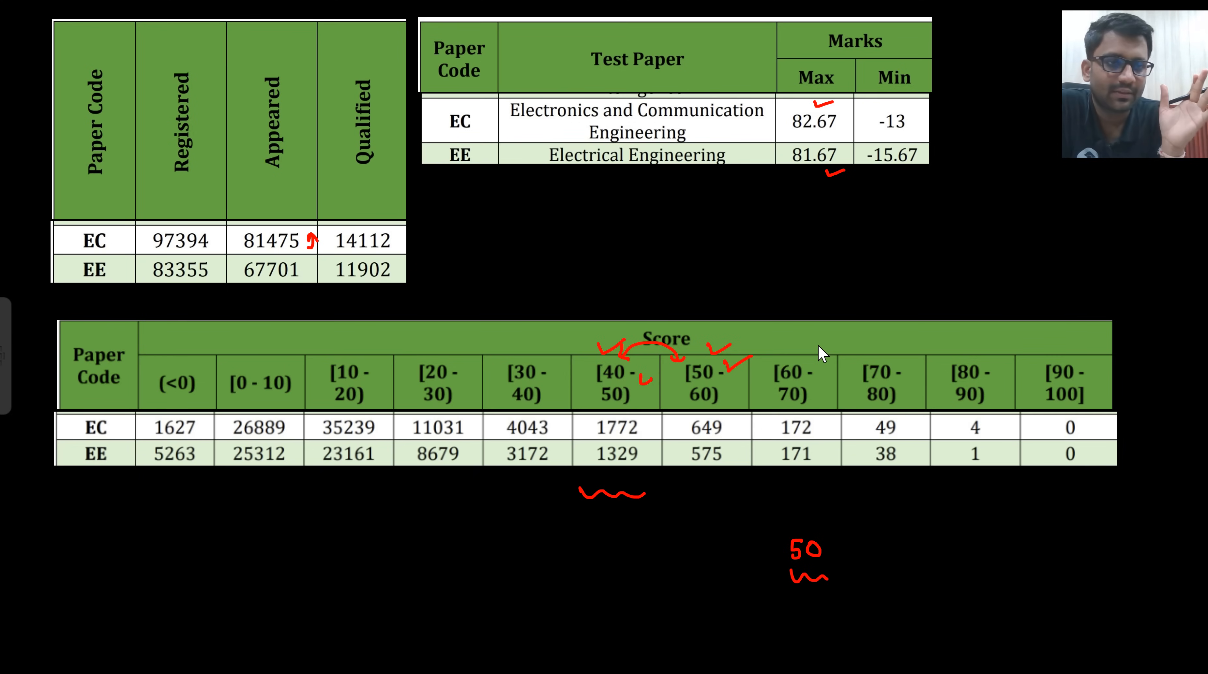
{"action": "mouse_move", "coordinate": [1013, 536]}
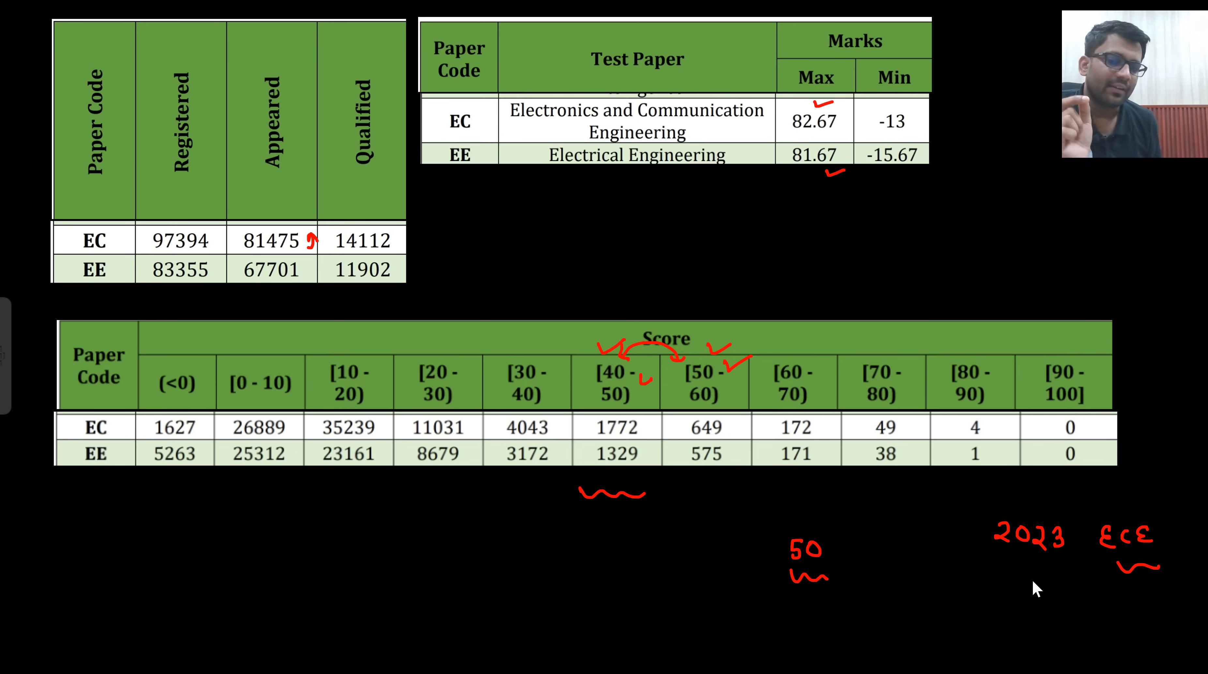
{"action": "mouse_move", "coordinate": [1048, 597]}
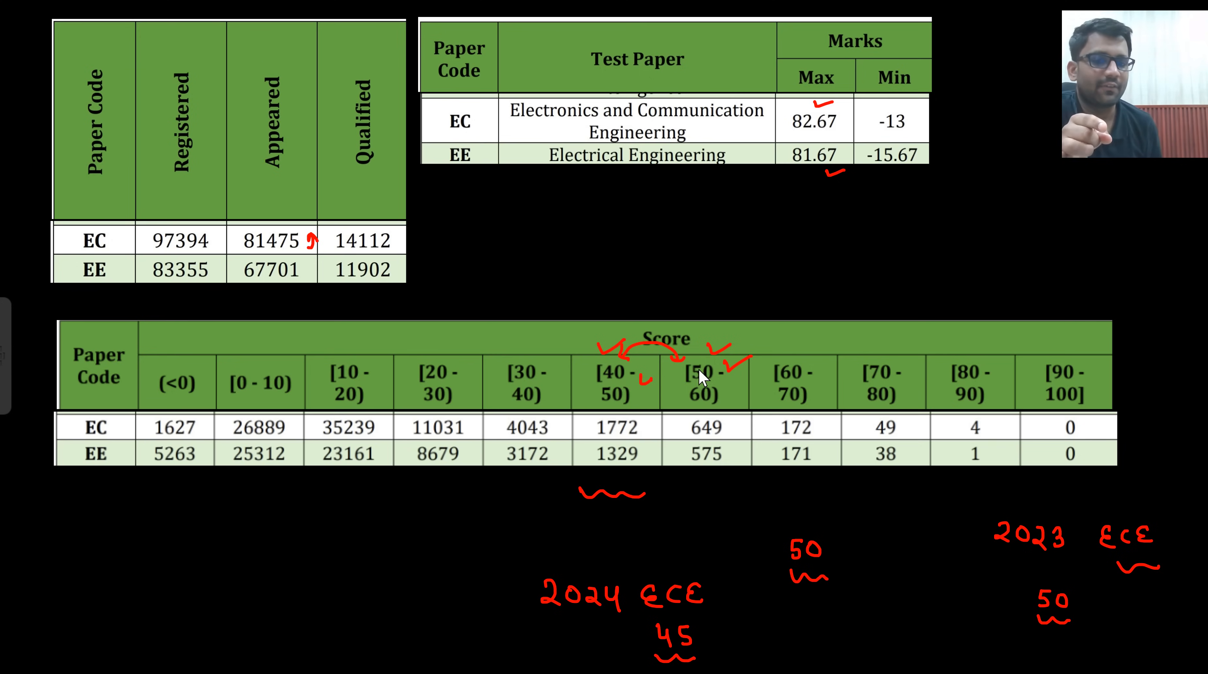
{"action": "mouse_move", "coordinate": [946, 615]}
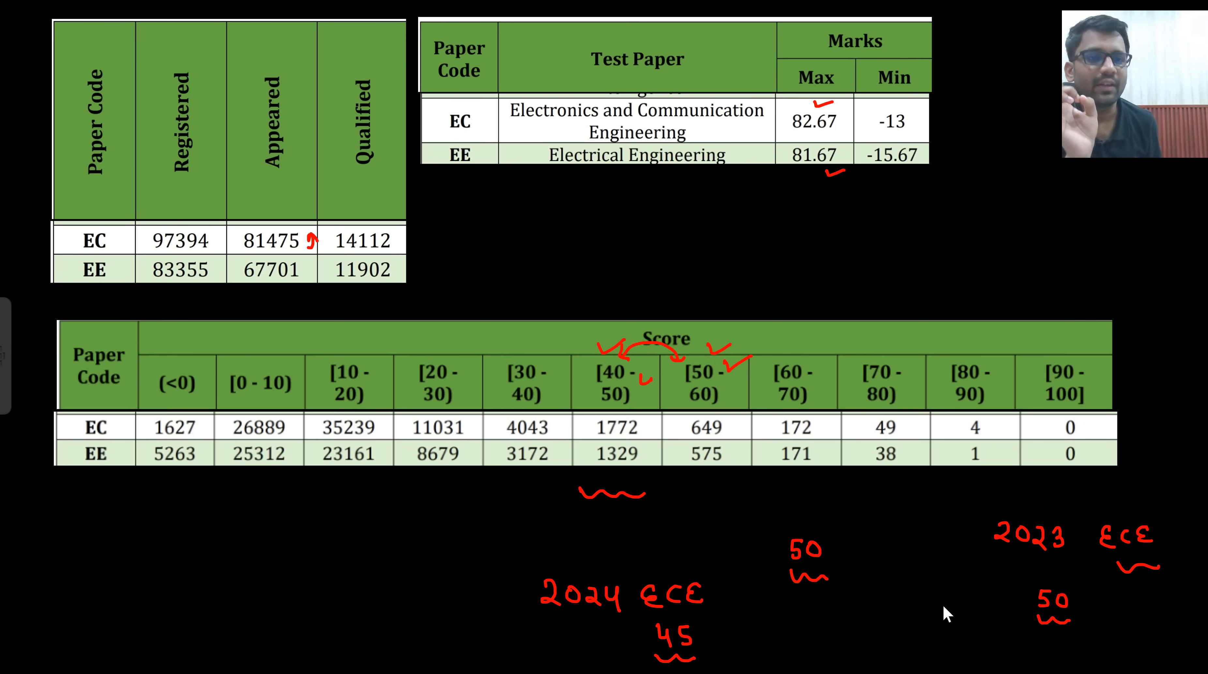
{"action": "mouse_move", "coordinate": [716, 449]}
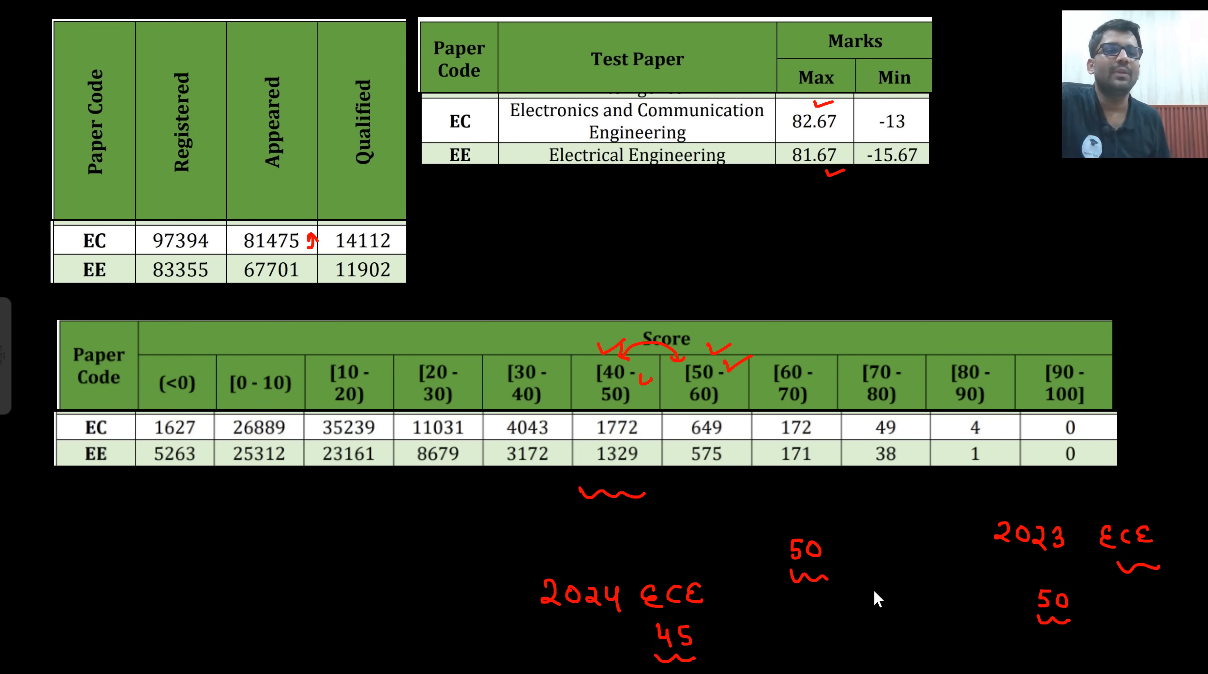
{"action": "mouse_move", "coordinate": [300, 569]}
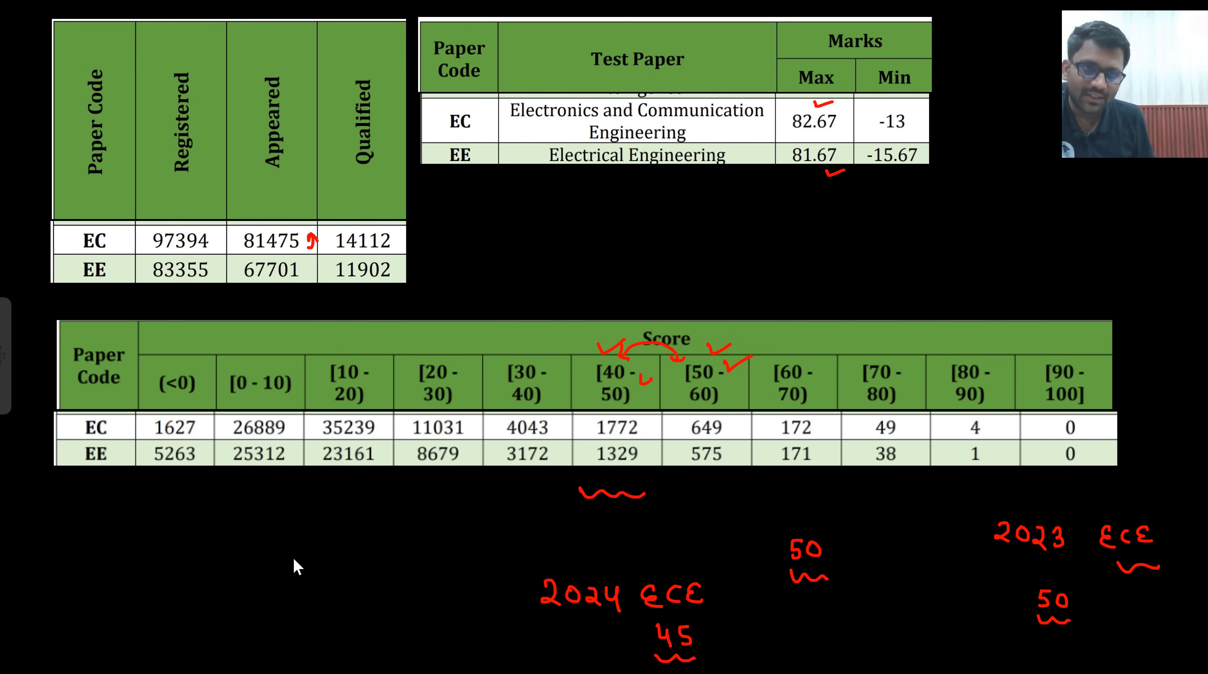
{"action": "type", "text": "50 - 55"}
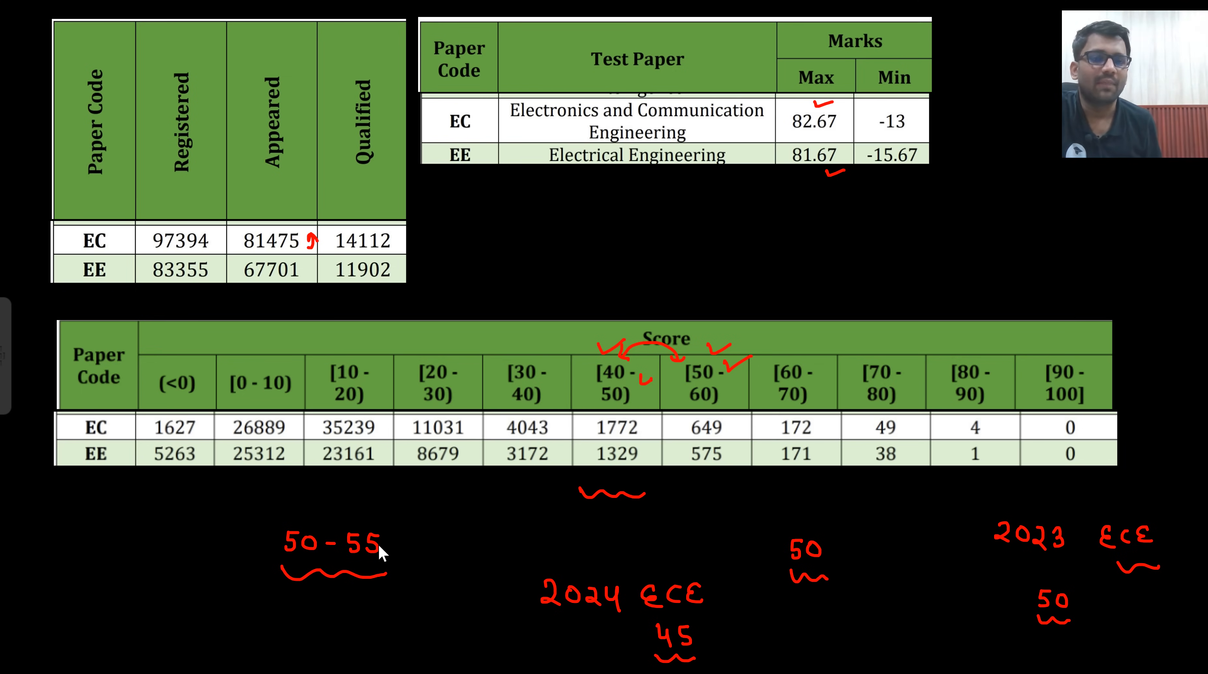
{"action": "mouse_move", "coordinate": [411, 544]}
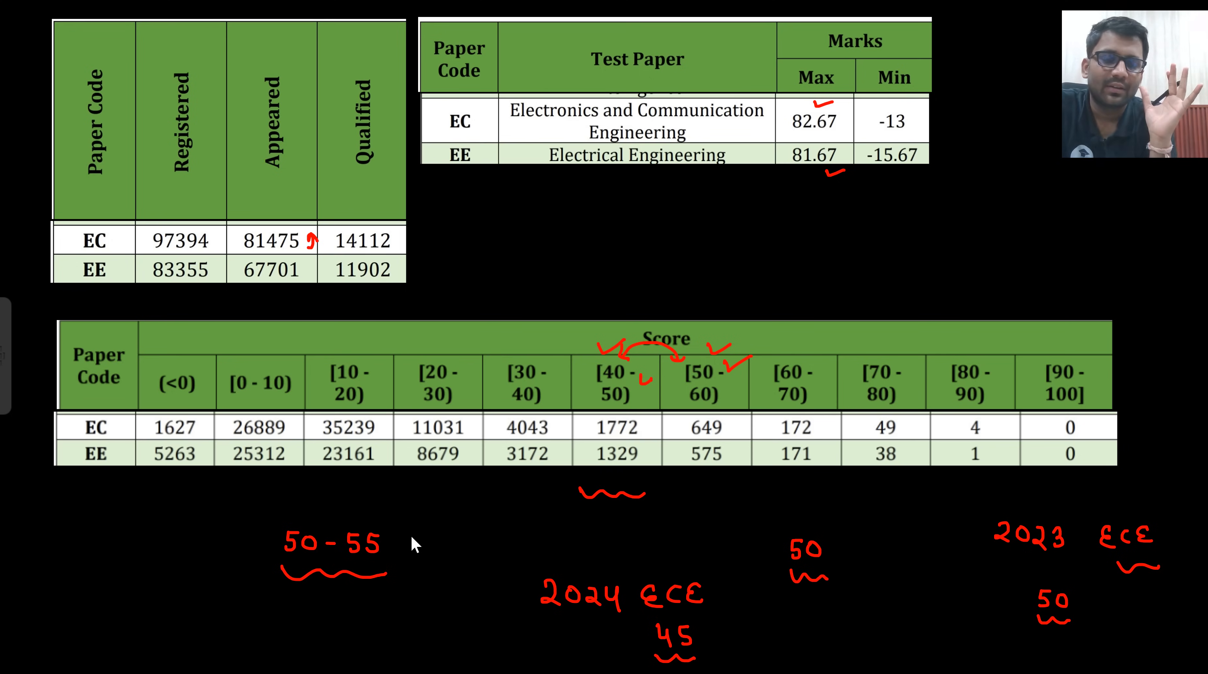